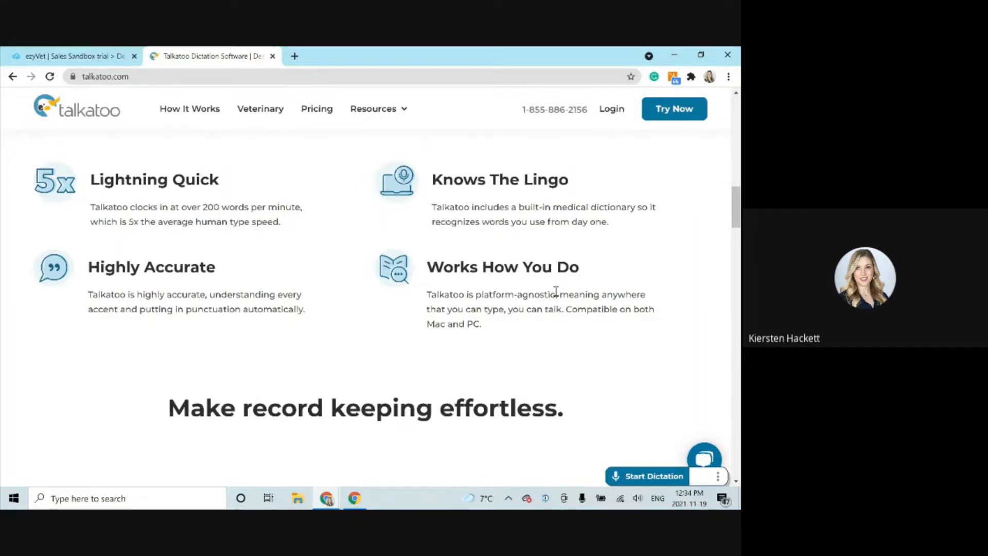
mouse_move(604, 418)
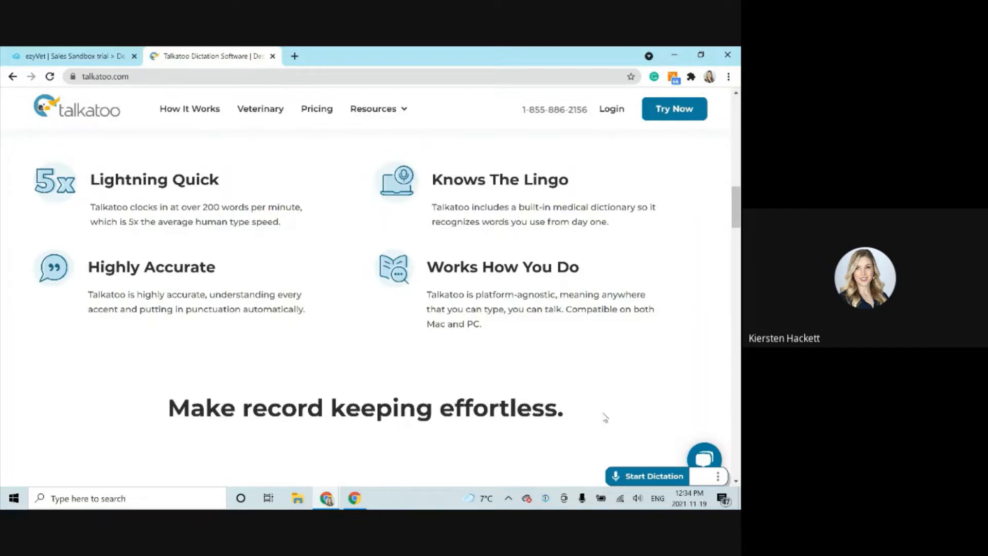
Switch from the Talkatoo features page to the New Clinical Record in ezyVet.
left_click(77, 55)
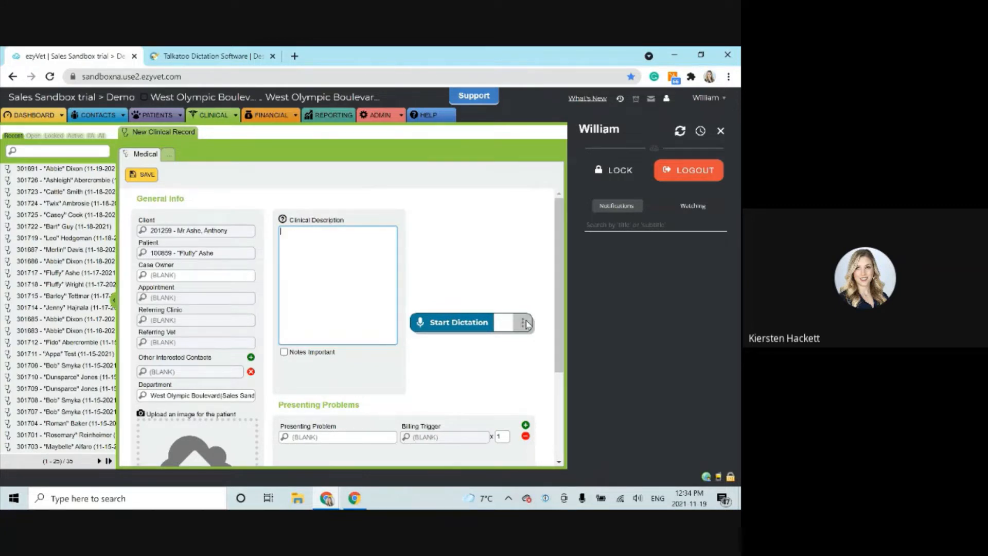
left_click(524, 323)
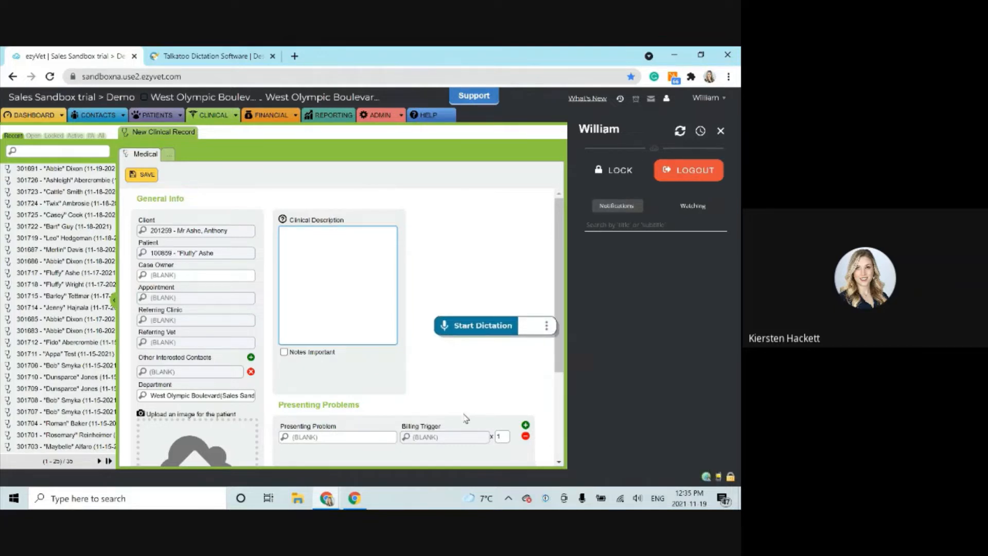
mouse_move(465, 403)
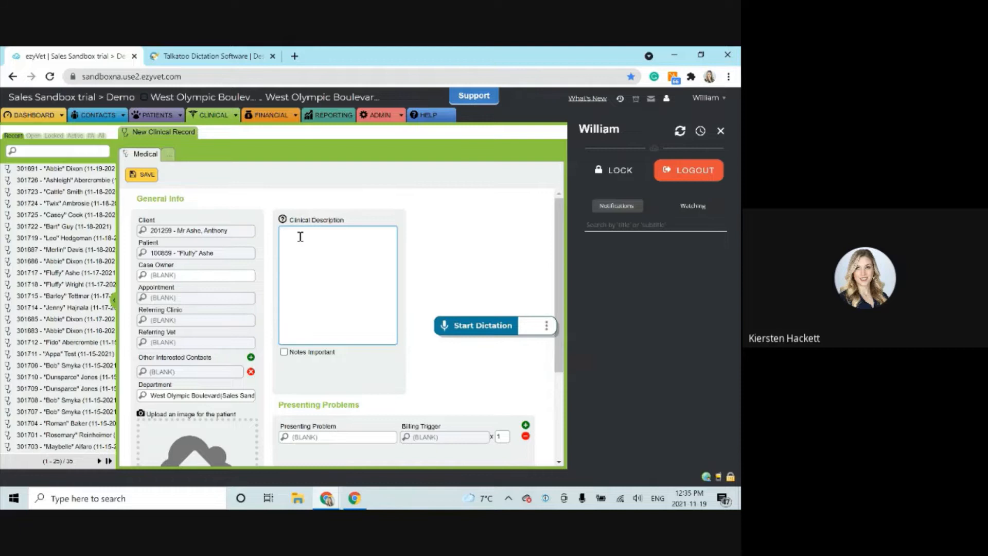
Dictate 'Hi, my name is… this is how I use Talkatoo.' into Clinical Description.
left_click(481, 326)
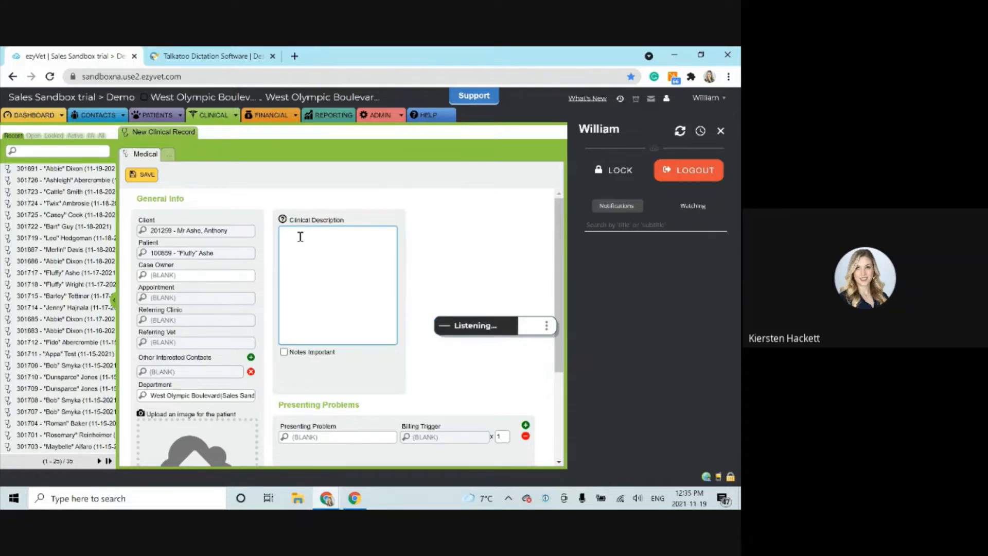
type("Hi, my name is Kirsten and")
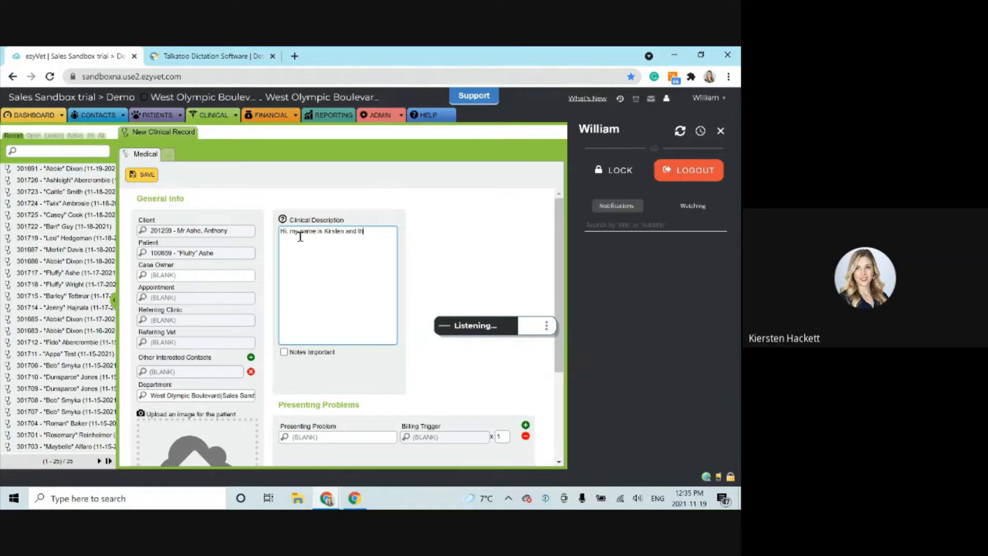
type("this is how I use Talkatoo.")
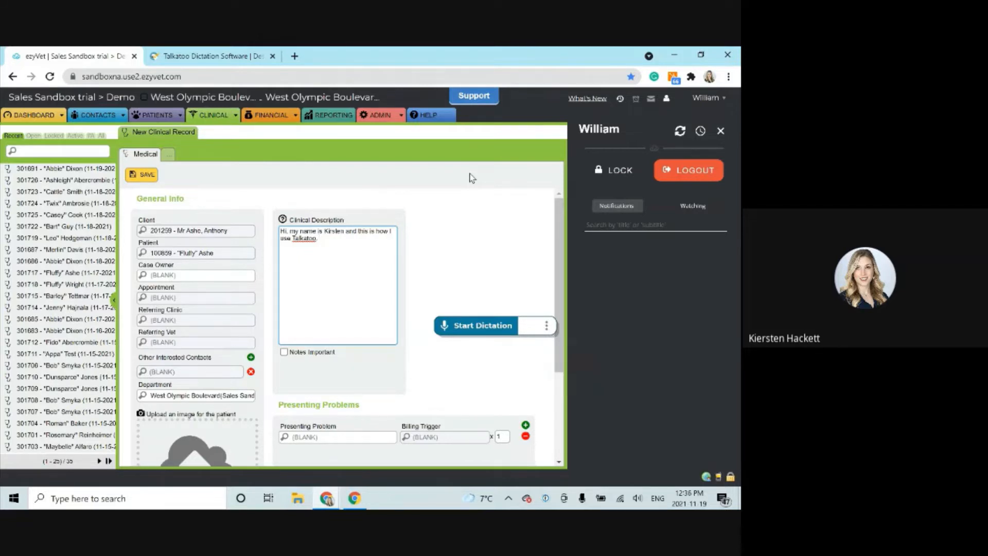
Switch Spoken Punctuation on in Talkatoo Settings and close the Settings window.
left_click(546, 326)
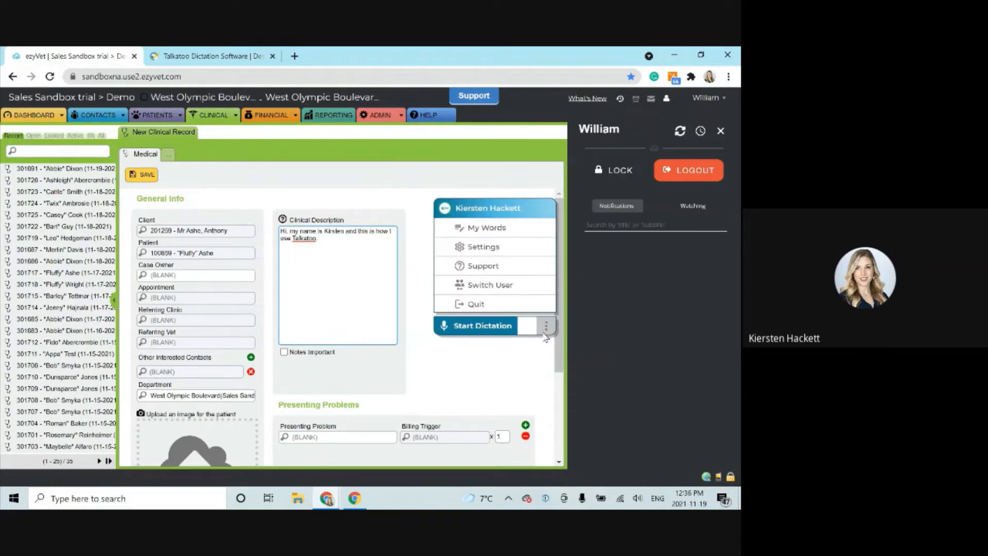
mouse_move(530, 247)
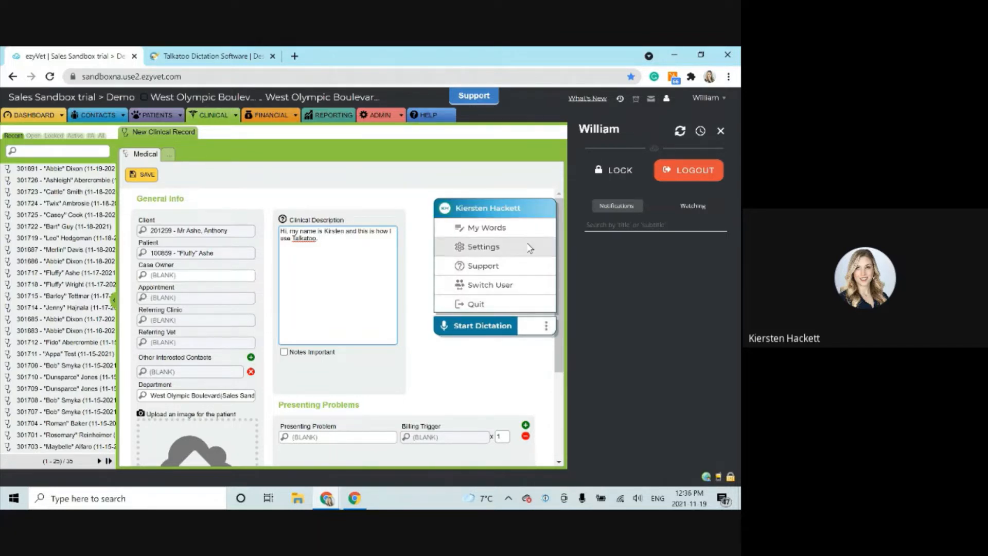
left_click(482, 247)
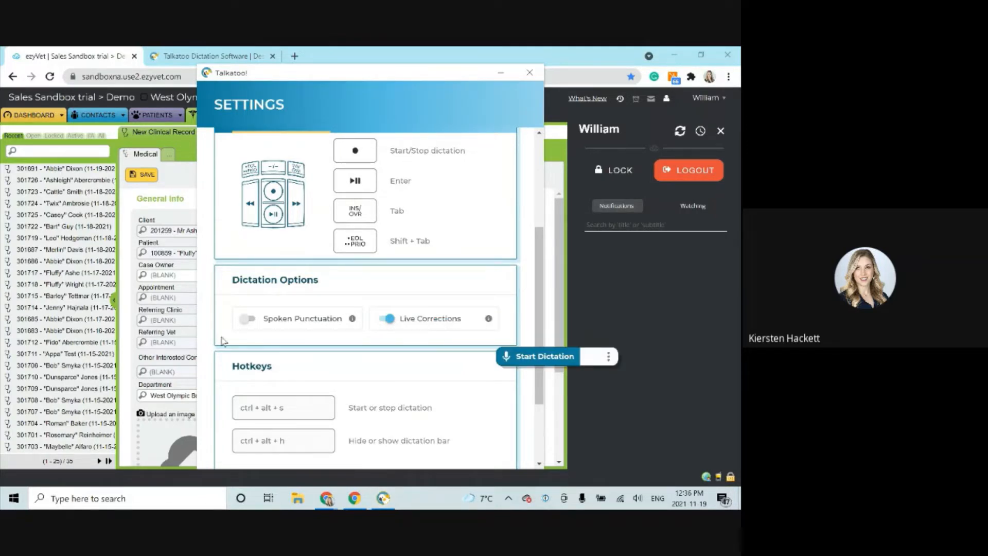
mouse_move(231, 332)
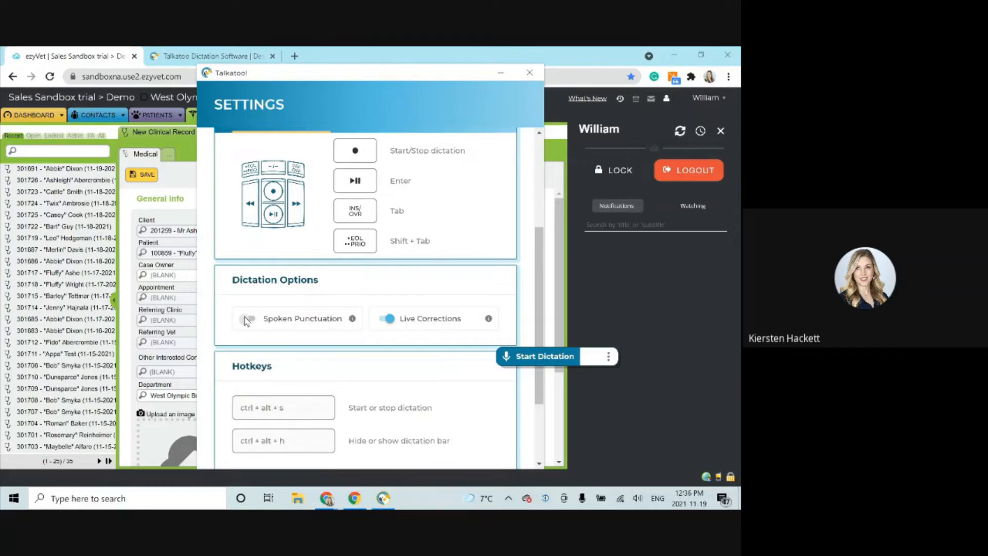
left_click(246, 319)
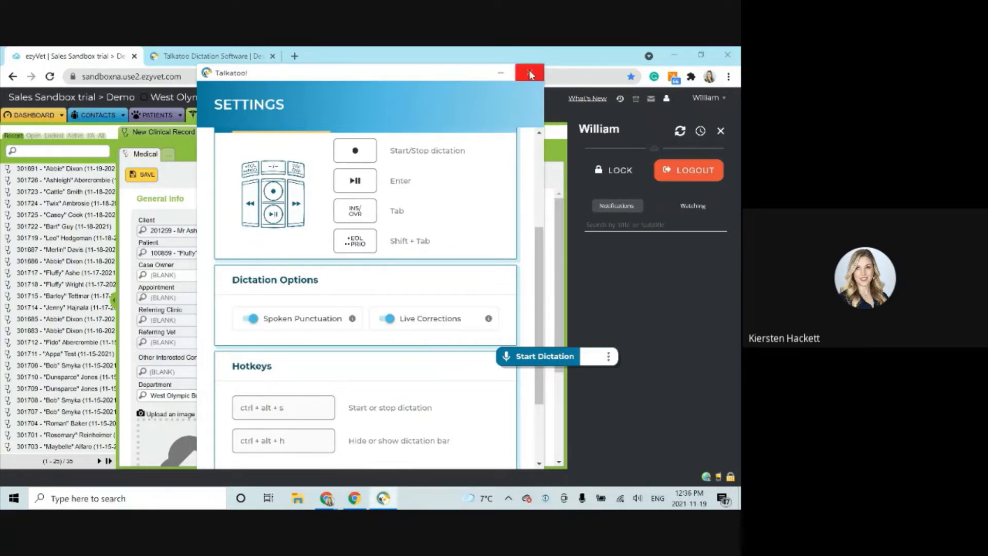
left_click(527, 74)
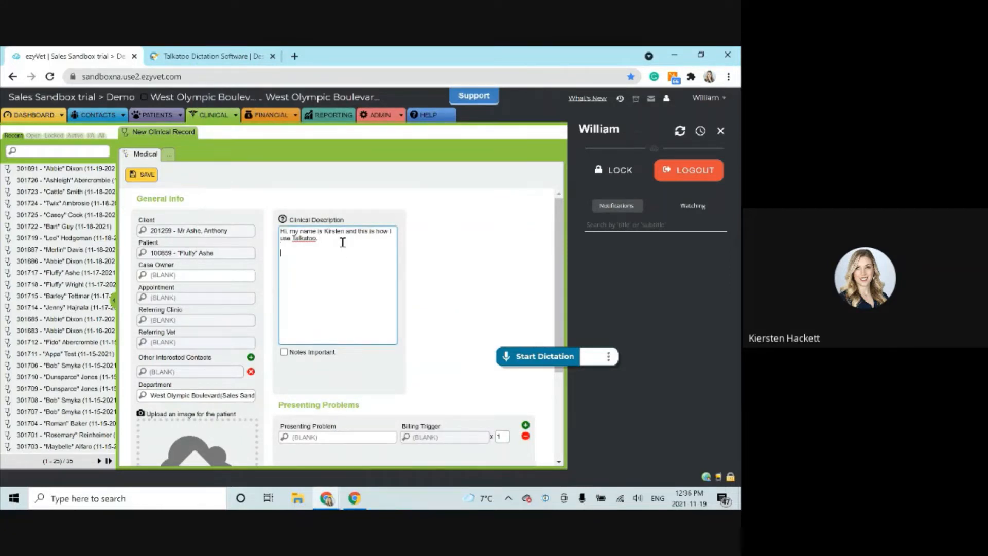
Dictate pink mucus membranes, capillary refill, no arrhythmia and incomplete humeral condyle findings.
left_click(538, 356)
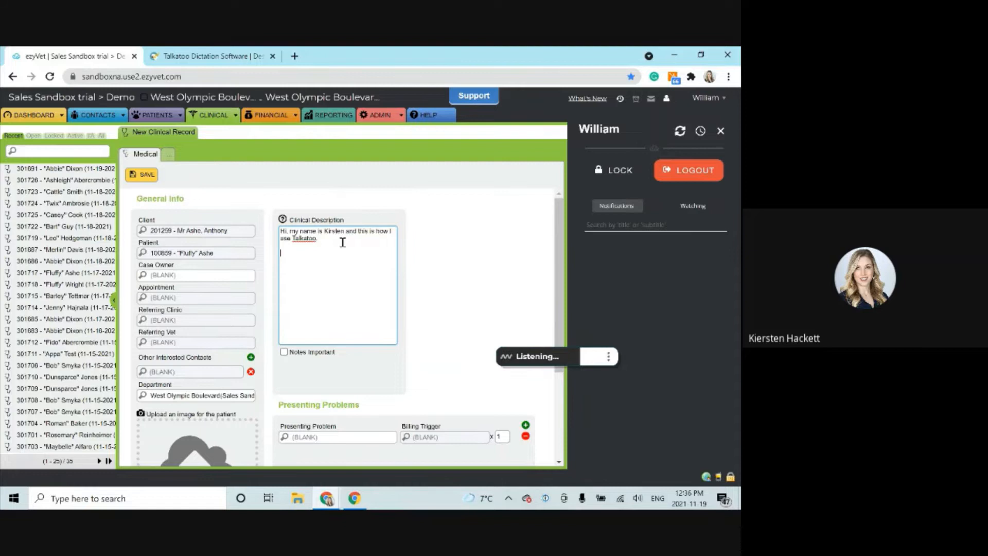
type("Mucus membranes were pink")
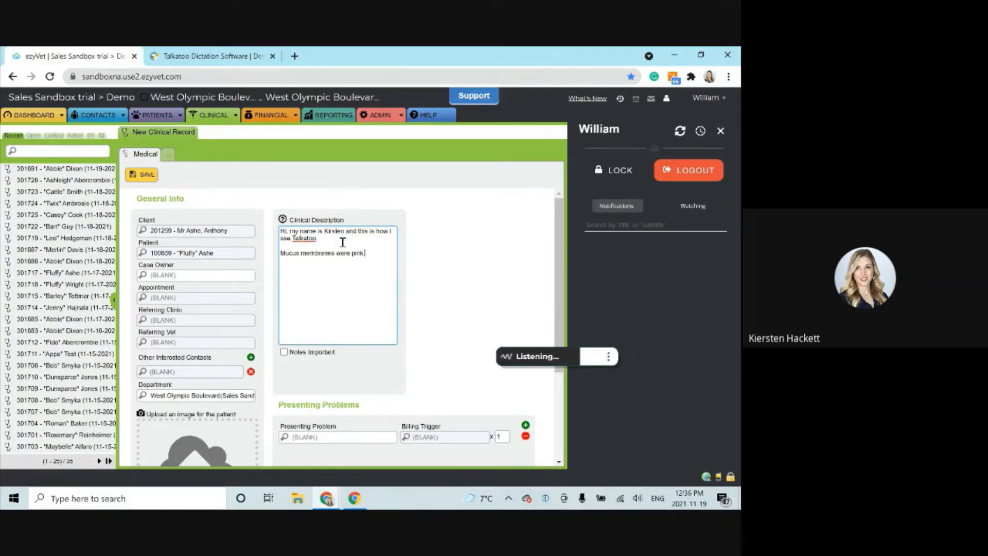
type("Her capillary refill time was")
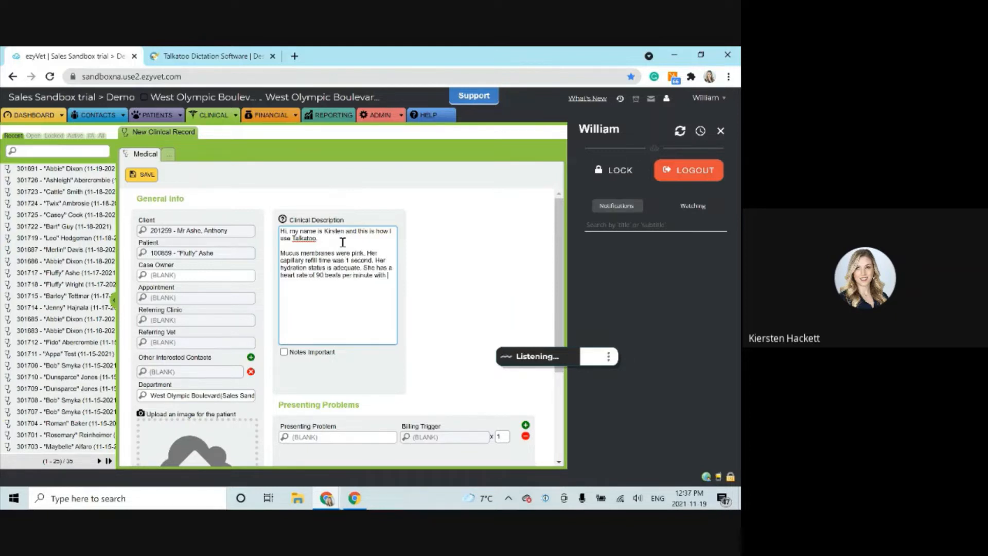
type("with no arrhythmia.")
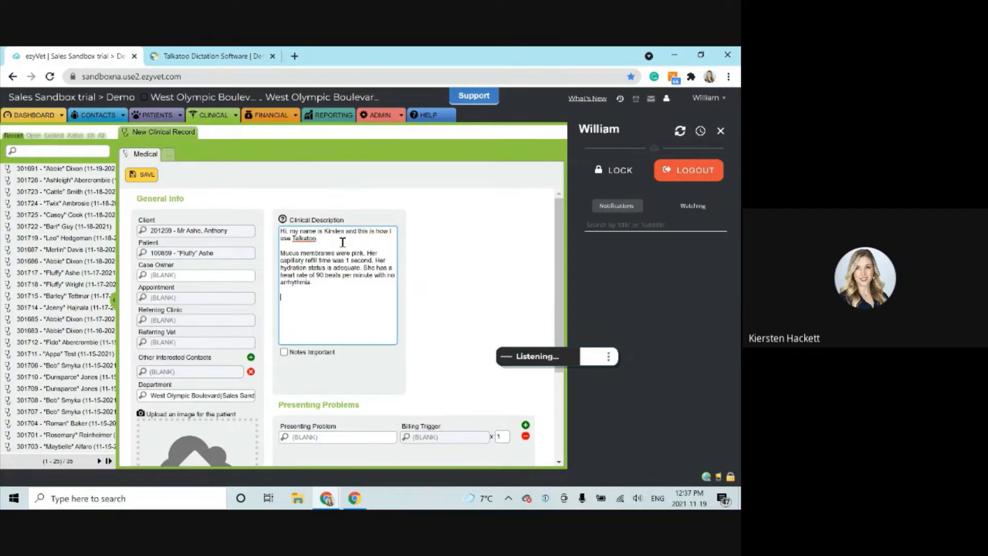
type("Incomplete ossification of the")
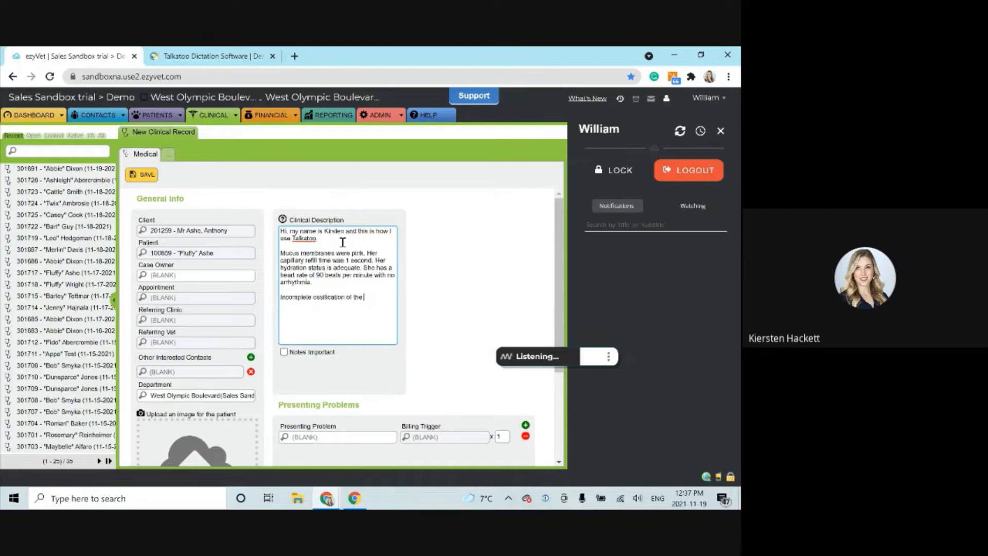
type("humeral condyle")
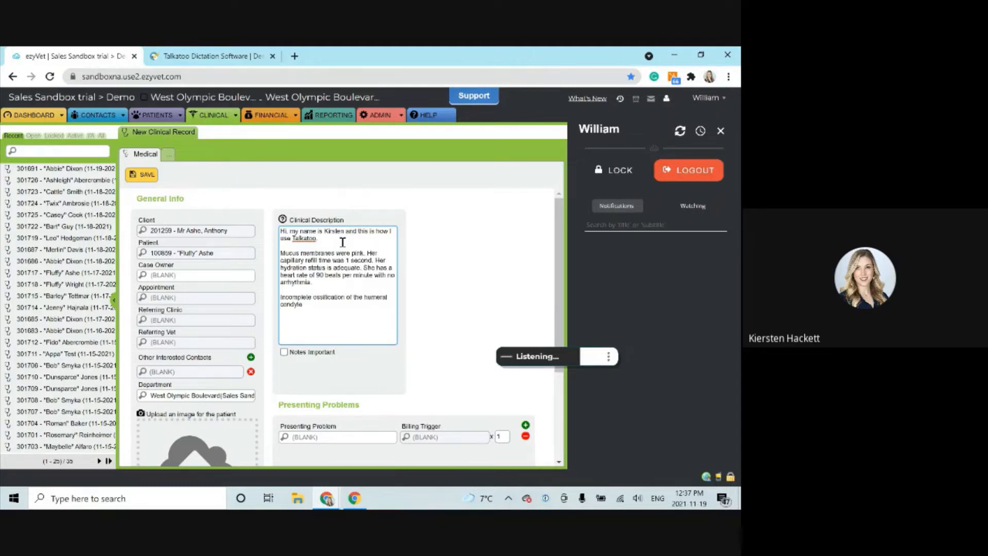
left_click(537, 356)
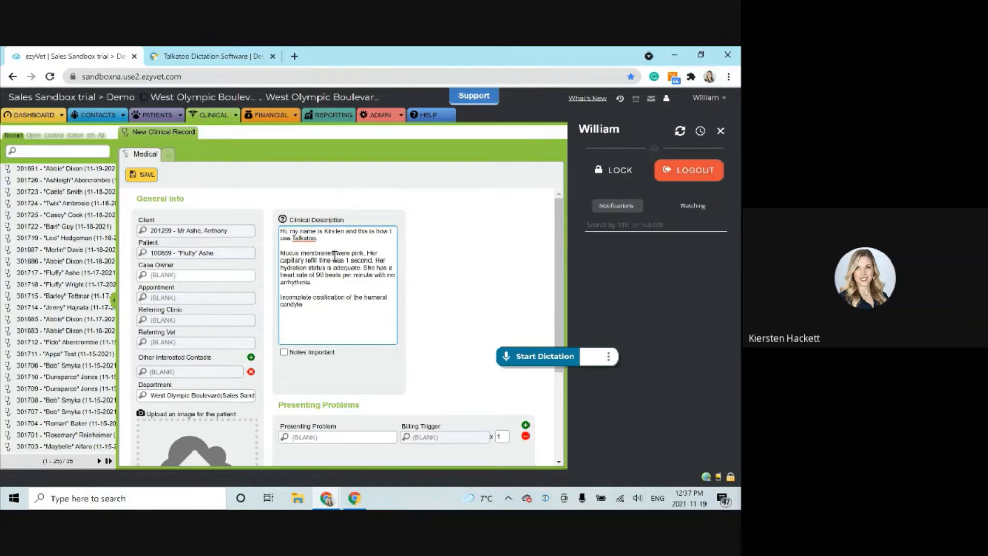
Clear the dictated description, switch Spoken Punctuation off, and resume dictation.
double_click(314, 253)
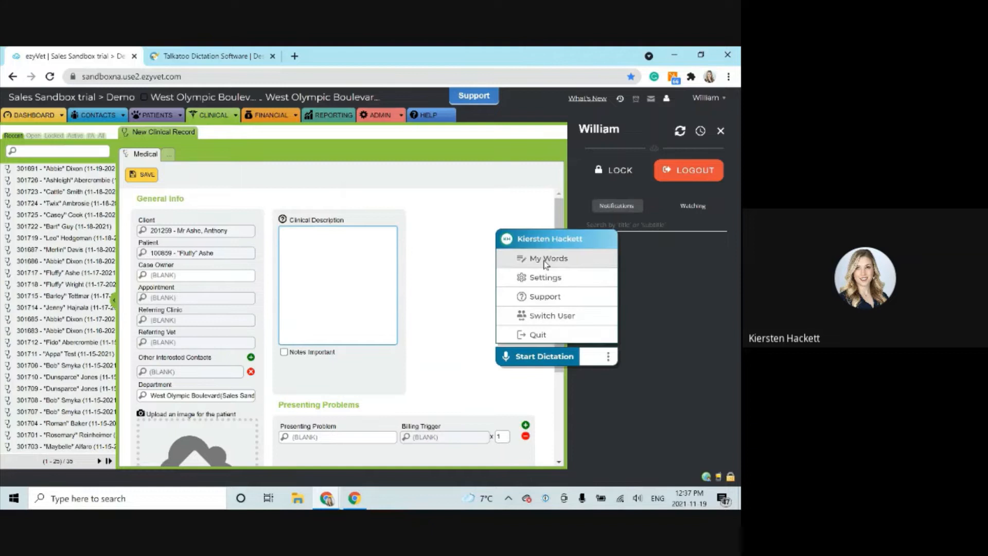
left_click(545, 278)
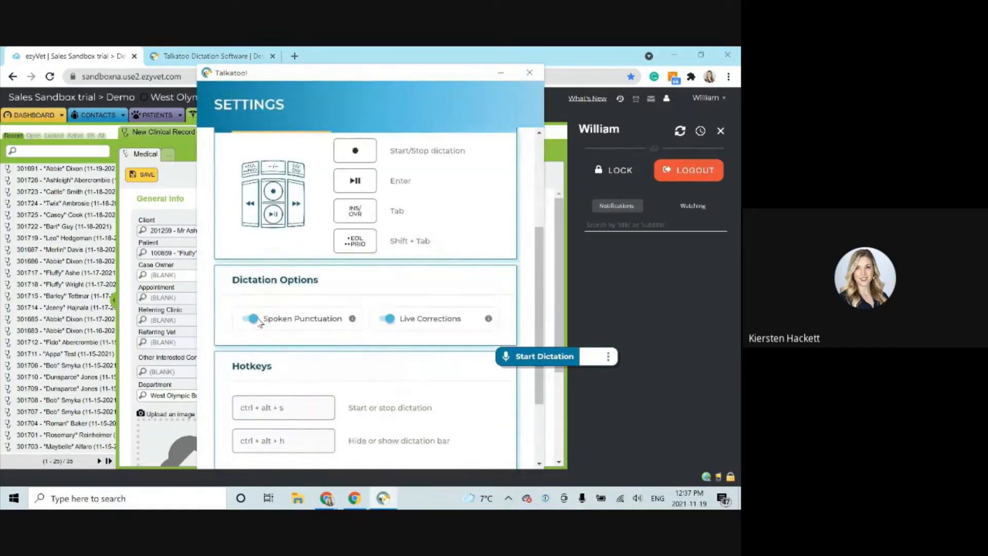
left_click(247, 319)
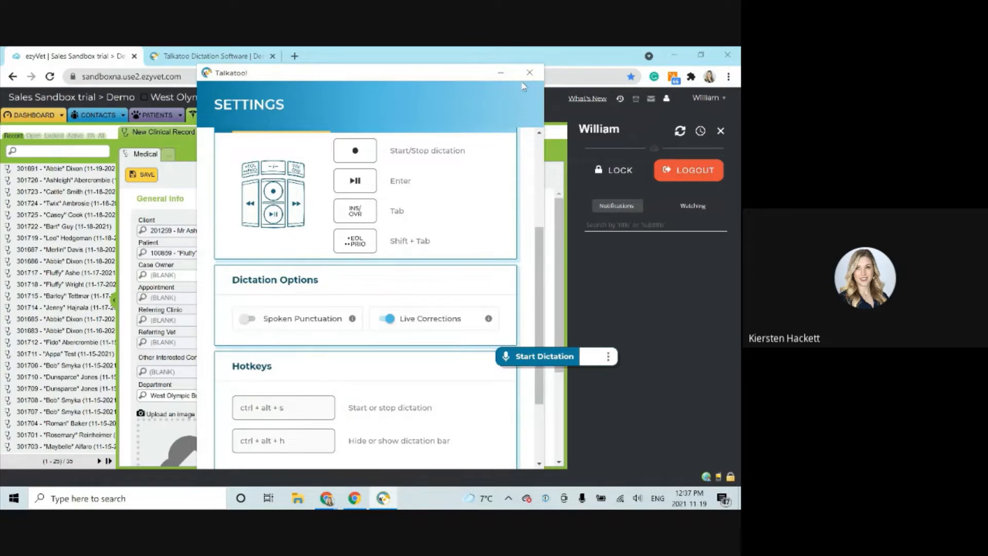
left_click(537, 356)
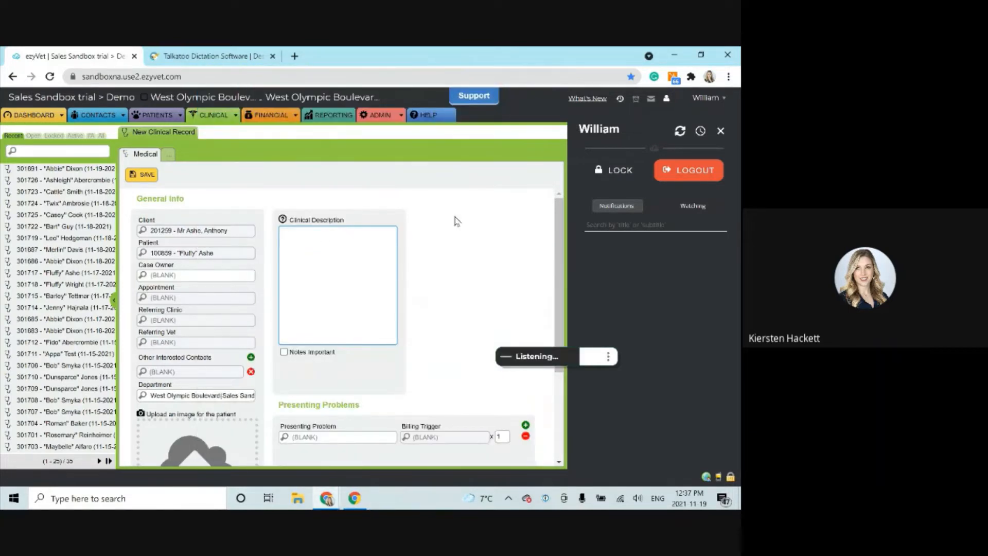
Dictate how Talkatoo places punctuation automatically and fixes the transcript, then clear it.
type("Talkatoo is listening for the context of your speech and that's how it decides where")
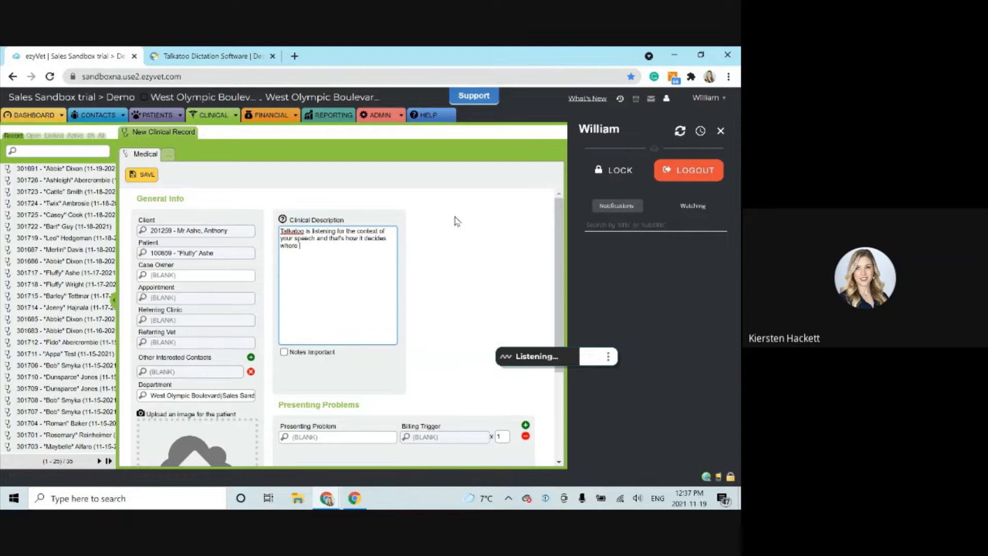
type("to put its punctuation points. And it's also how it decides on the correc")
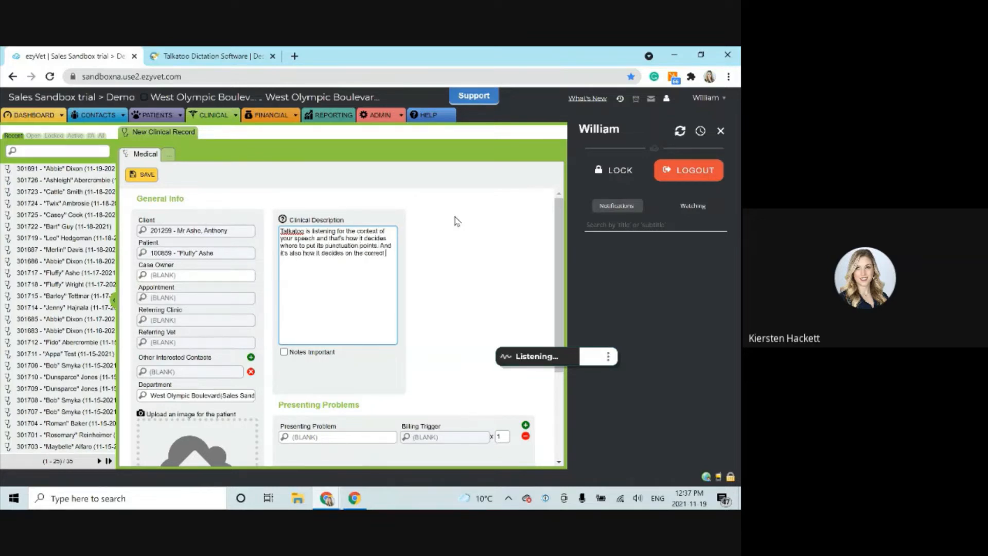
type("terms and you don't need to")
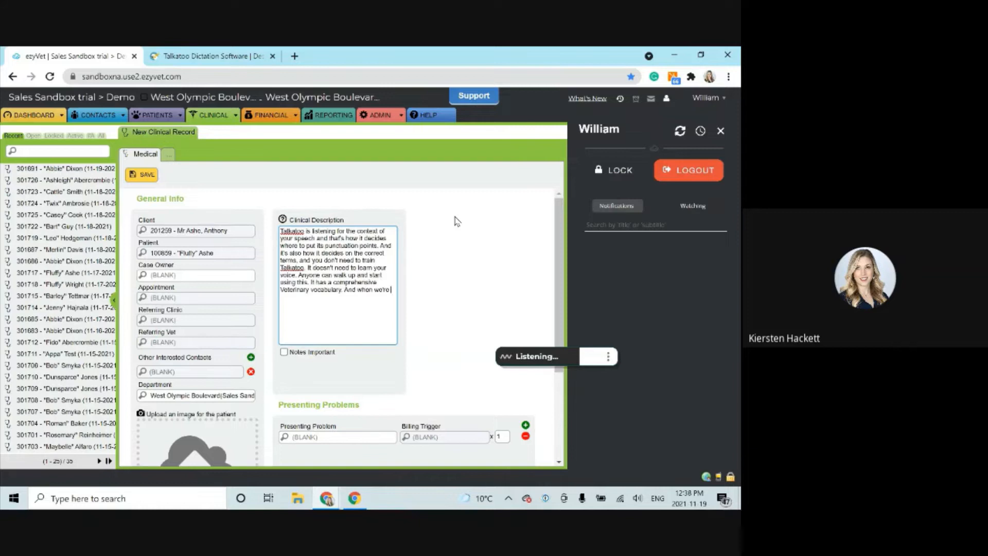
type("in this automatic mode of just in ge")
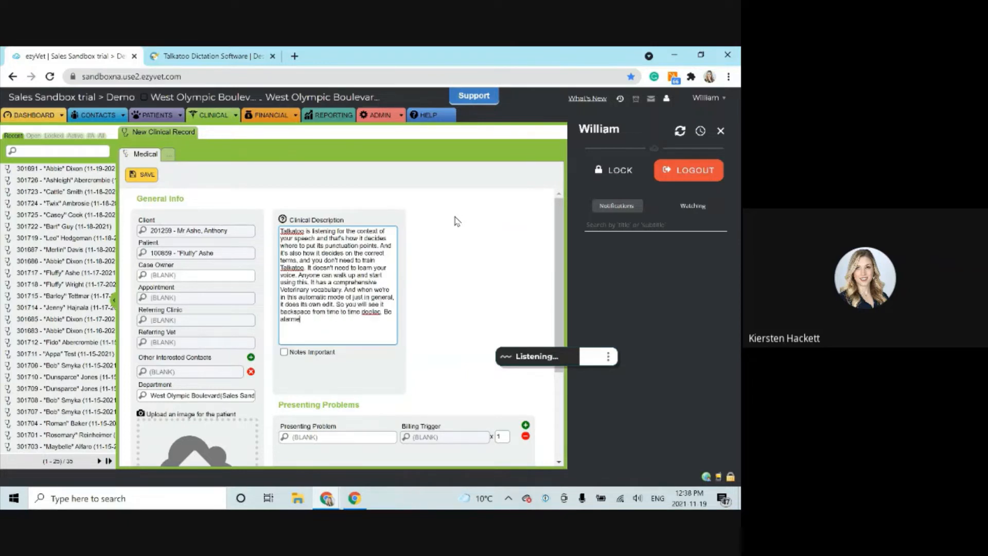
type("It's just going back and fixing things")
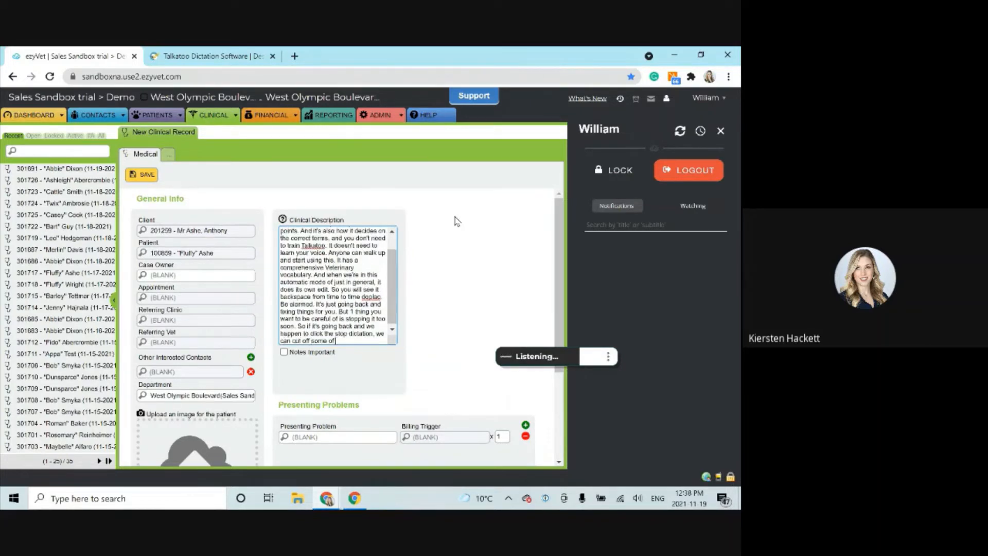
type("our transcript.")
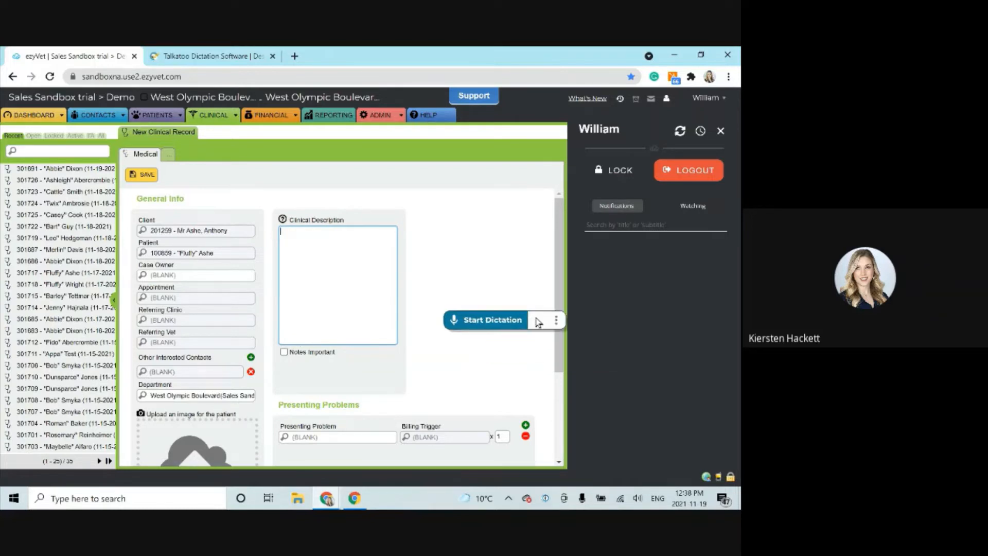
In Talkatoo Settings, turn Live Corrections off and Spoken Punctuation on, then close.
left_click(556, 319)
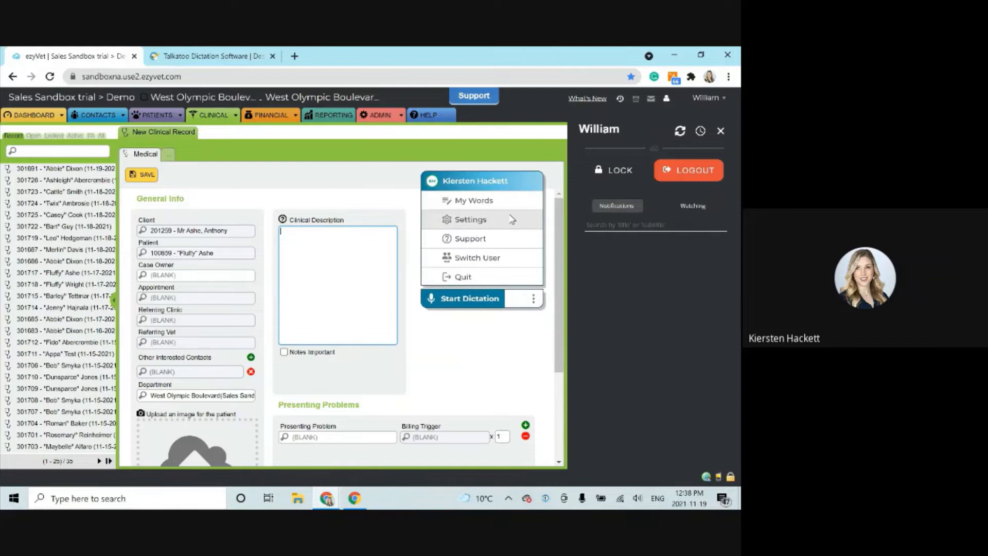
left_click(470, 219)
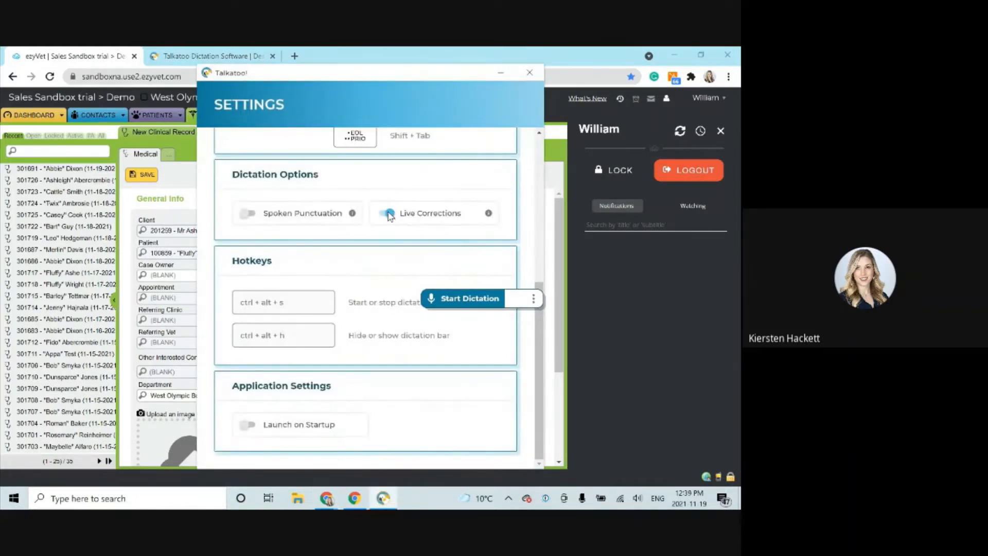
left_click(385, 214)
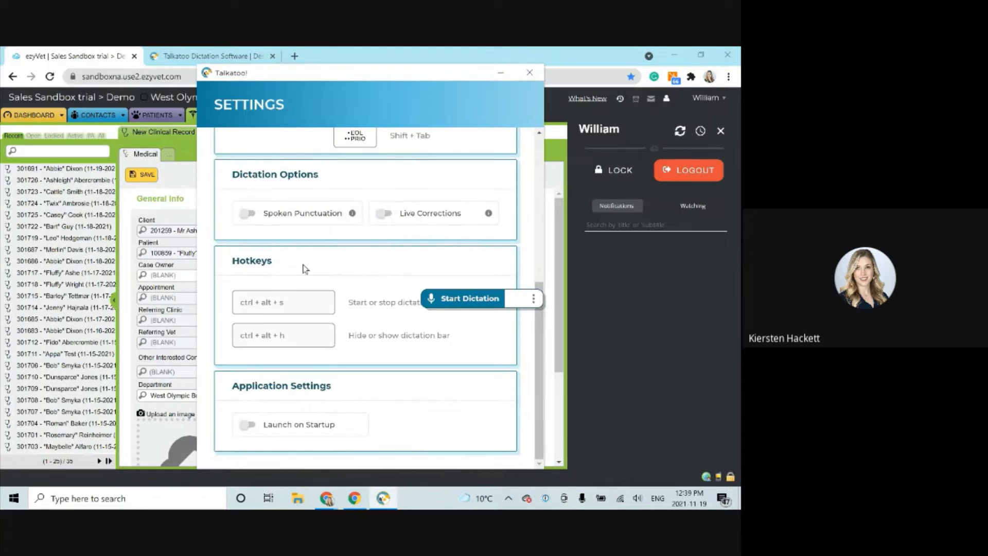
left_click(247, 213)
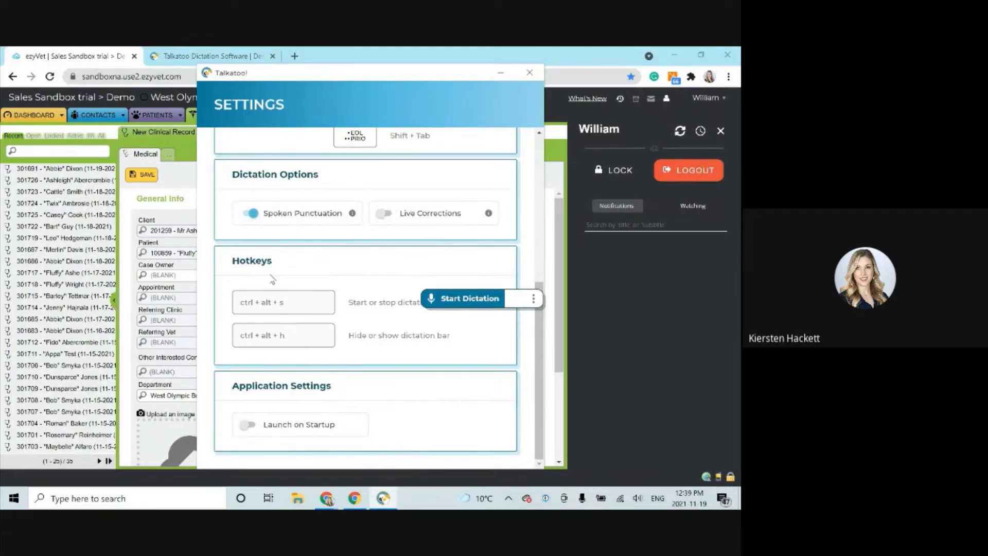
mouse_move(530, 72)
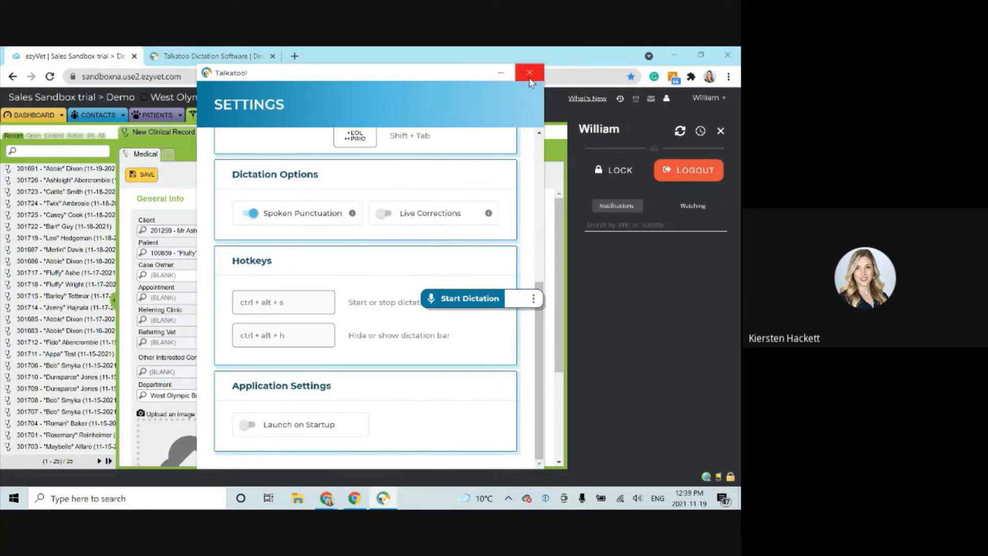
left_click(529, 71)
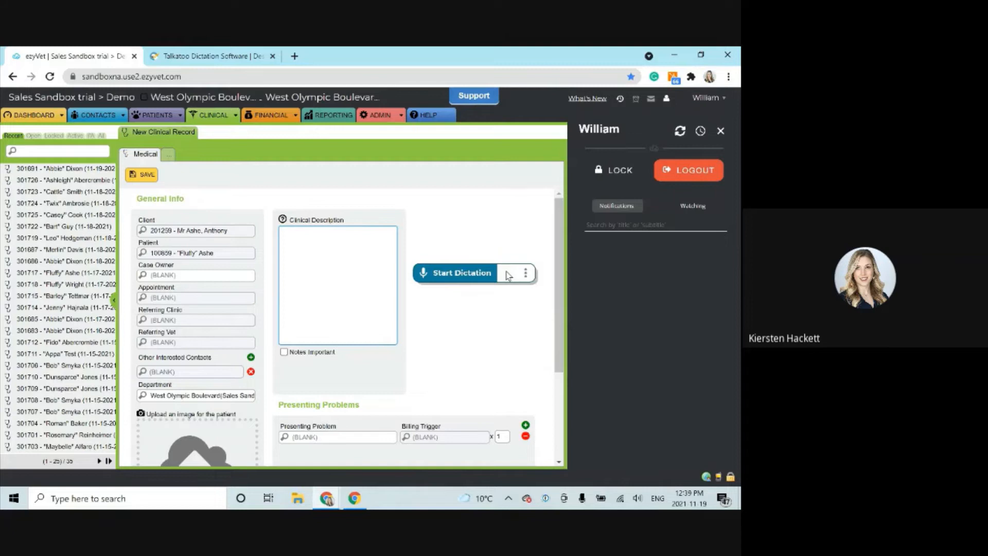
Dictate 'Fluffy presented for a routine checkup' and the sick puppy note, then stop.
left_click(460, 273)
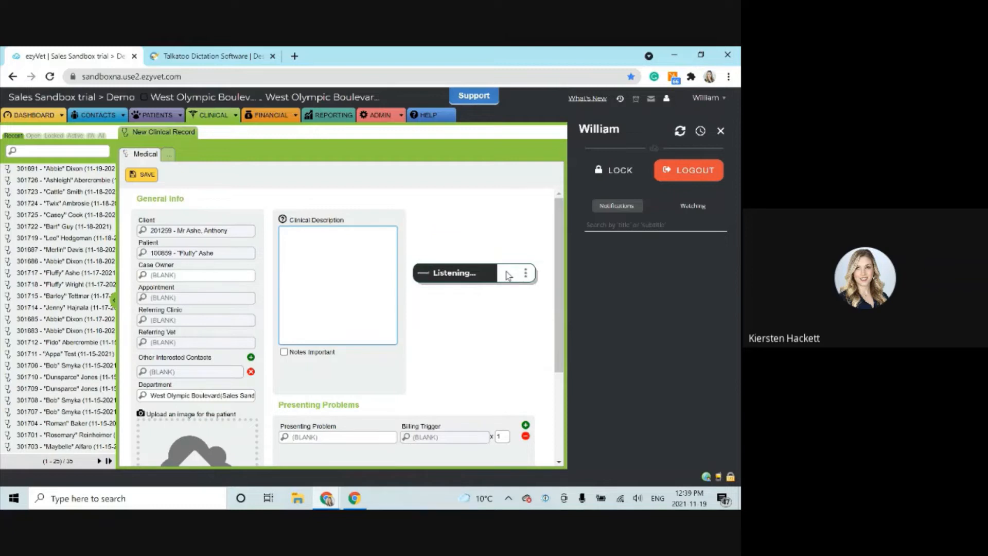
type("Fluffy presented for a routine checkup.")
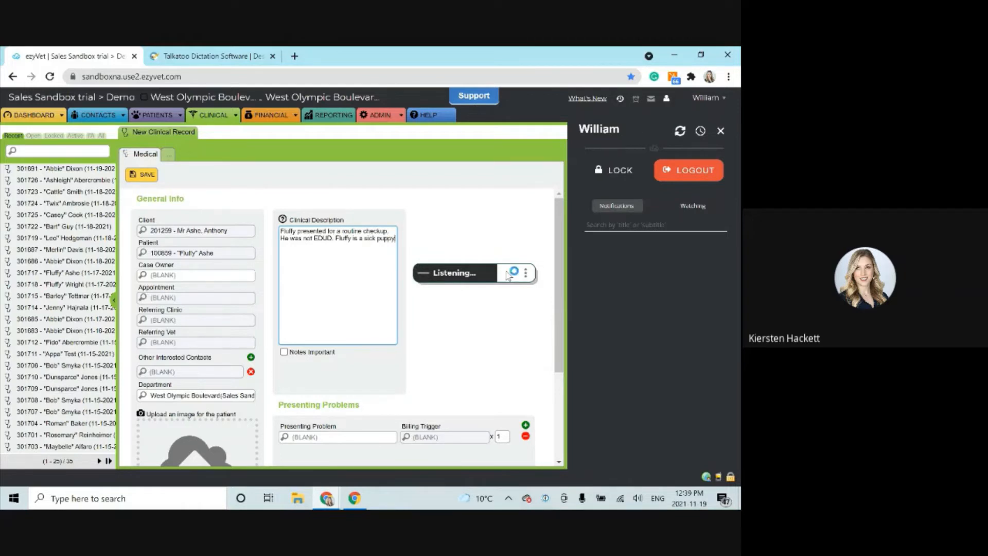
left_click(513, 272)
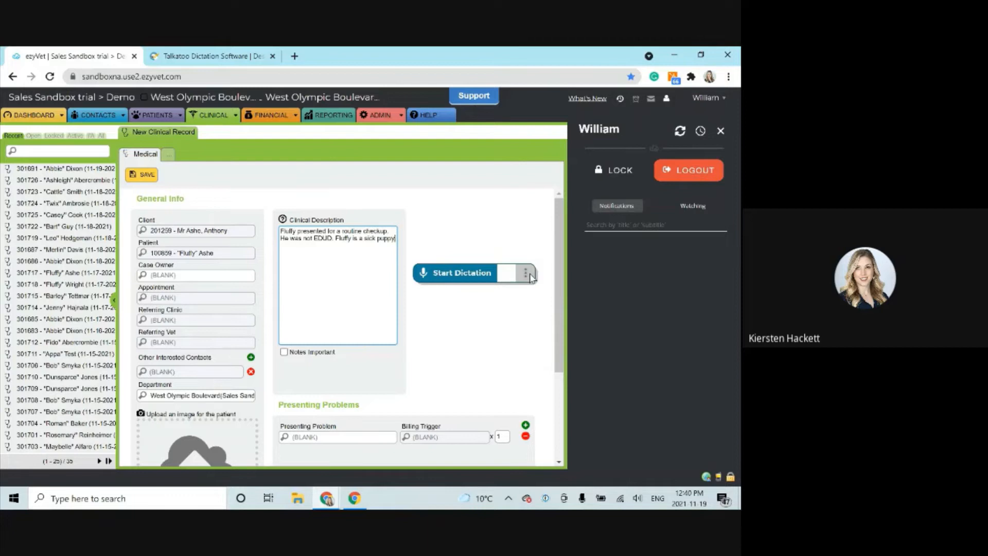
left_click(525, 273)
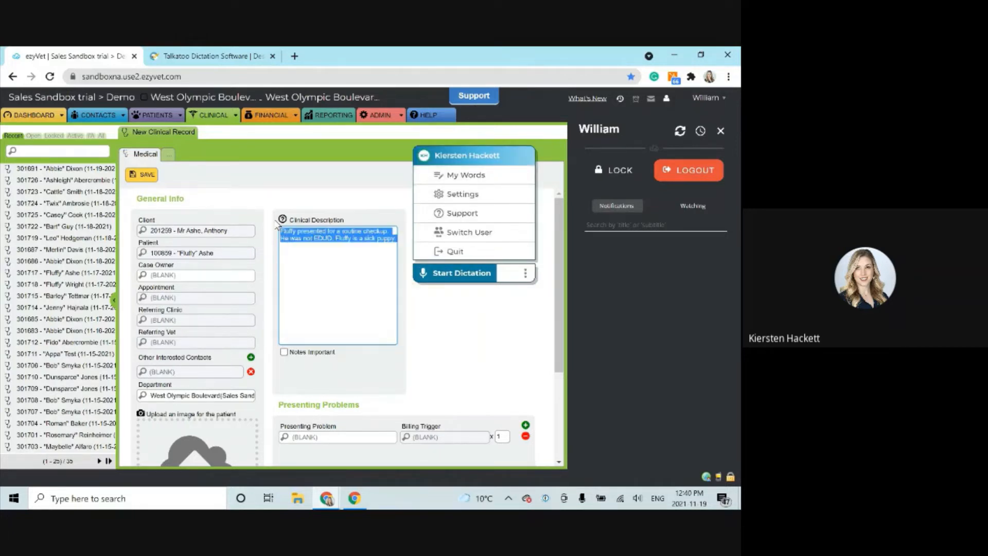
Review the Select Microphone list in Settings, keeping Microphone (SpeechMike III) selected.
left_click(462, 194)
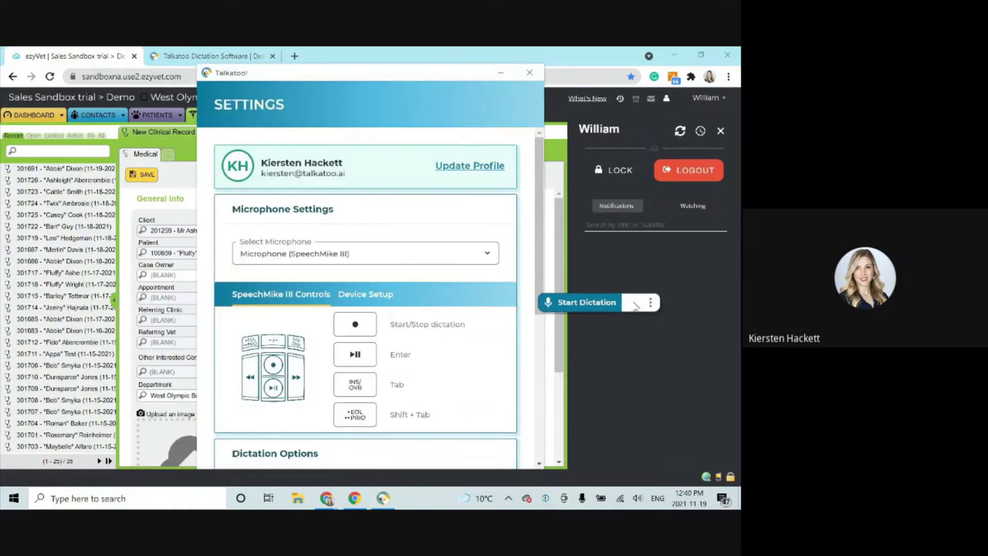
mouse_move(455, 265)
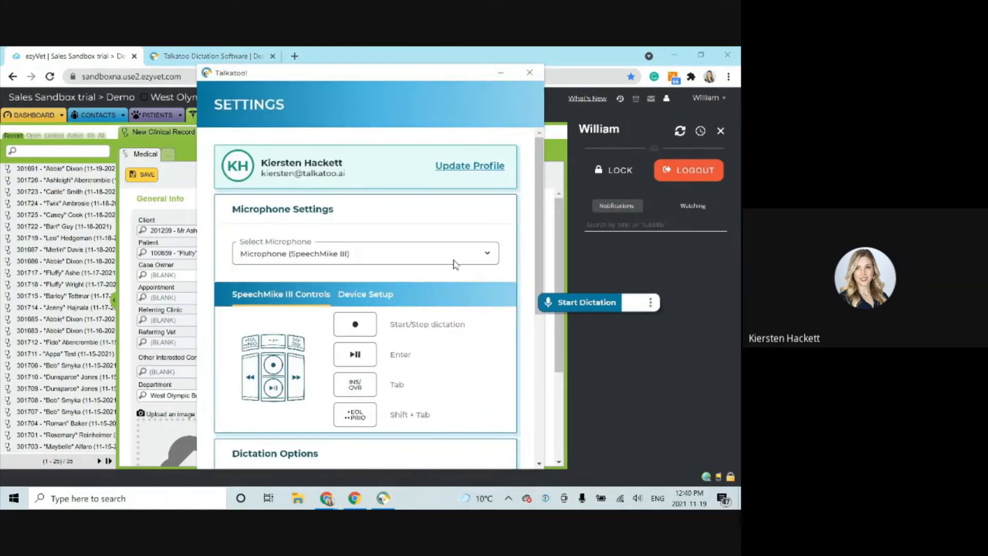
mouse_move(487, 262)
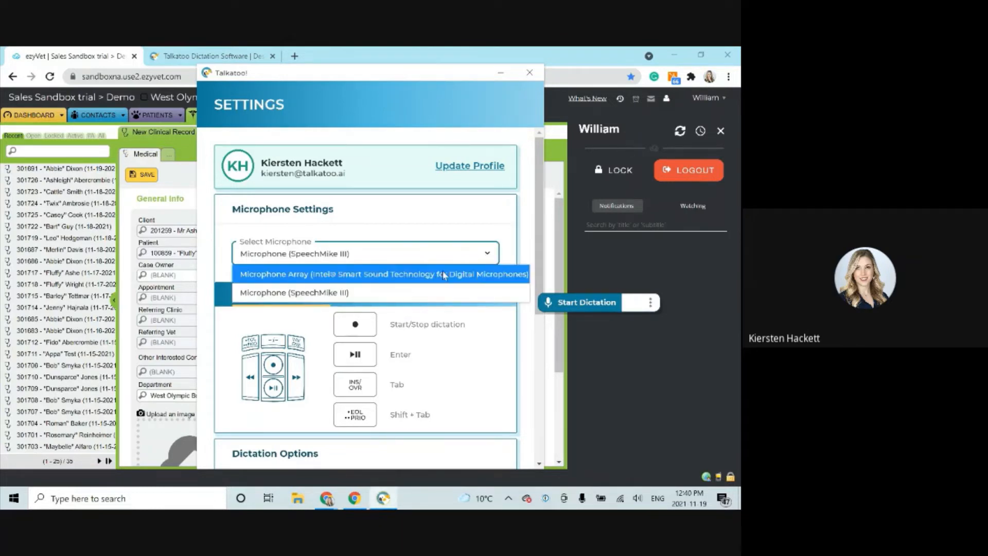
mouse_move(291, 278)
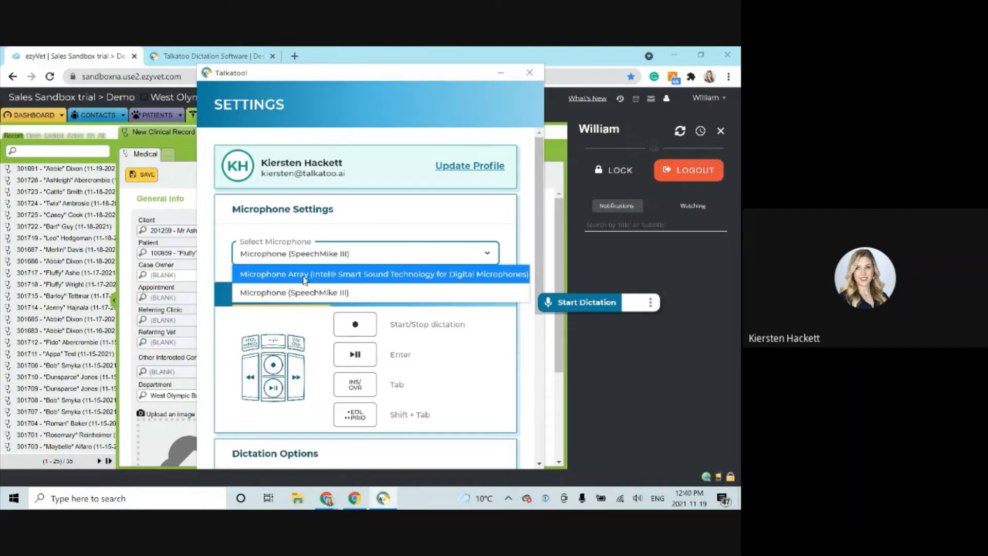
mouse_move(392, 281)
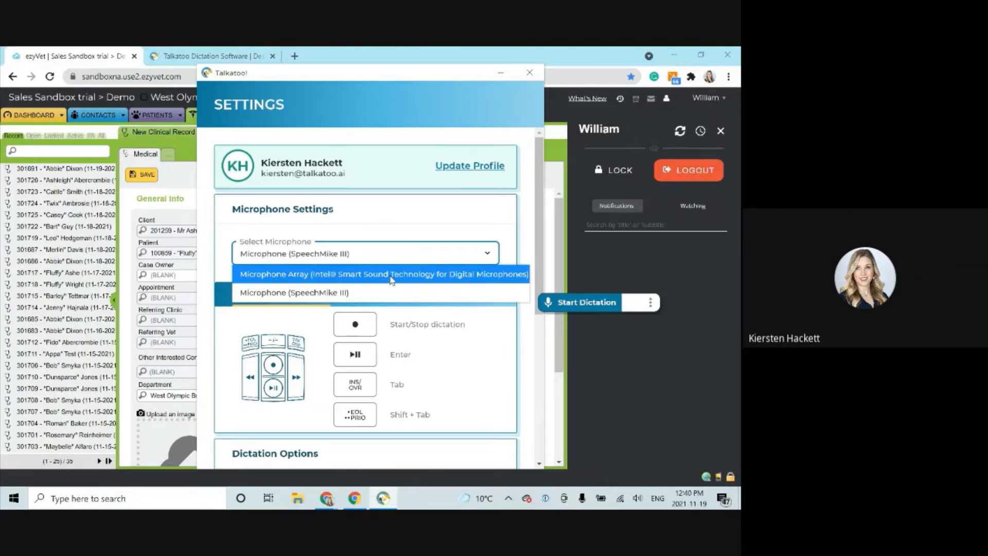
left_click(295, 292)
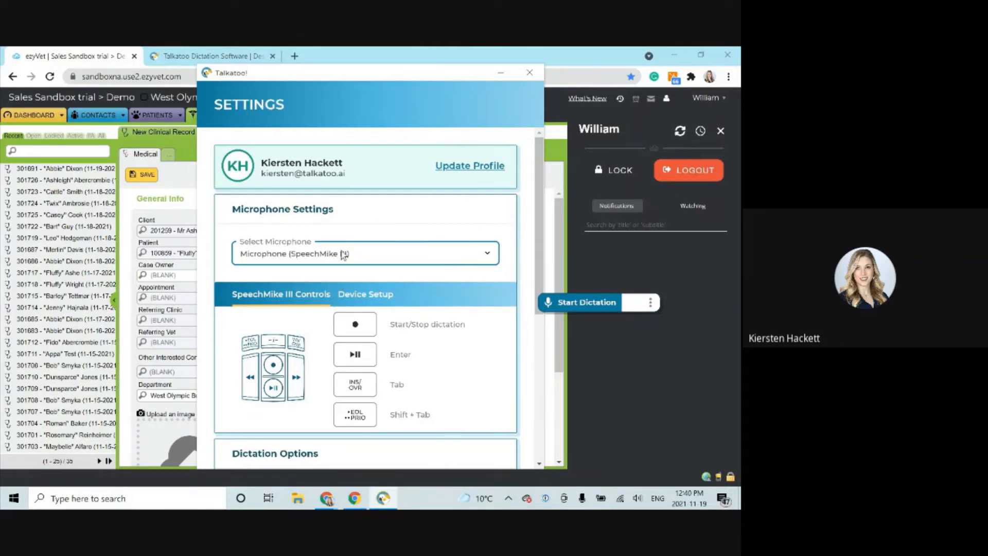
mouse_move(372, 256)
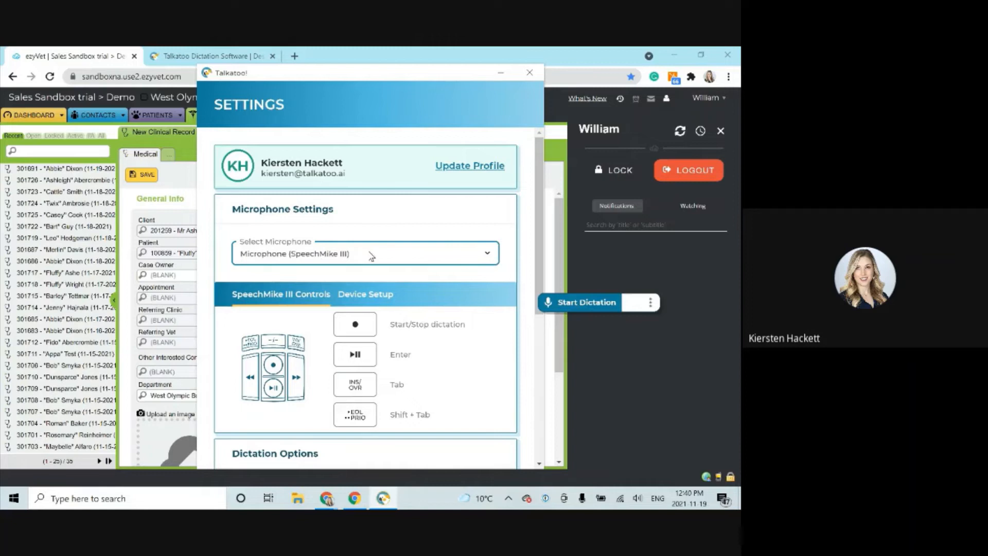
mouse_move(319, 259)
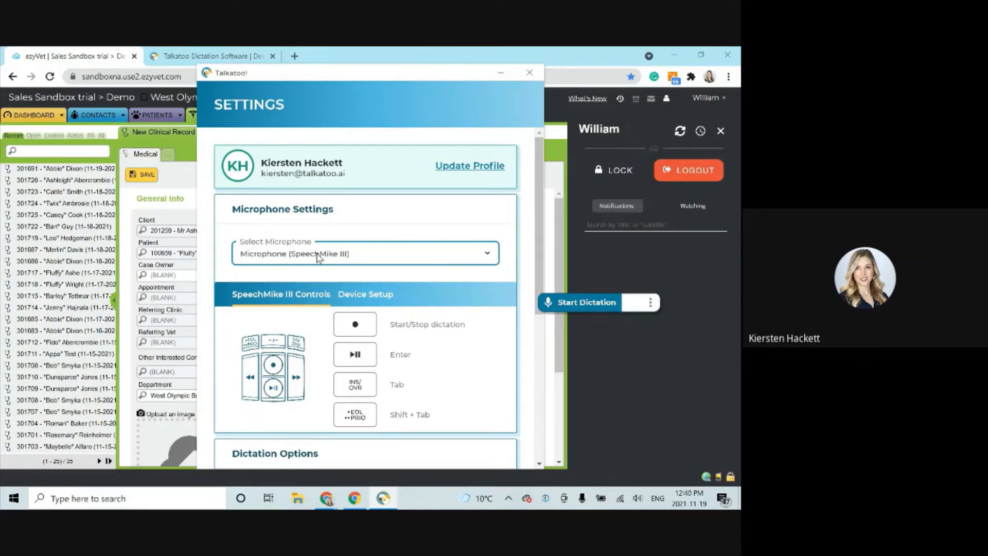
scroll("down", 3)
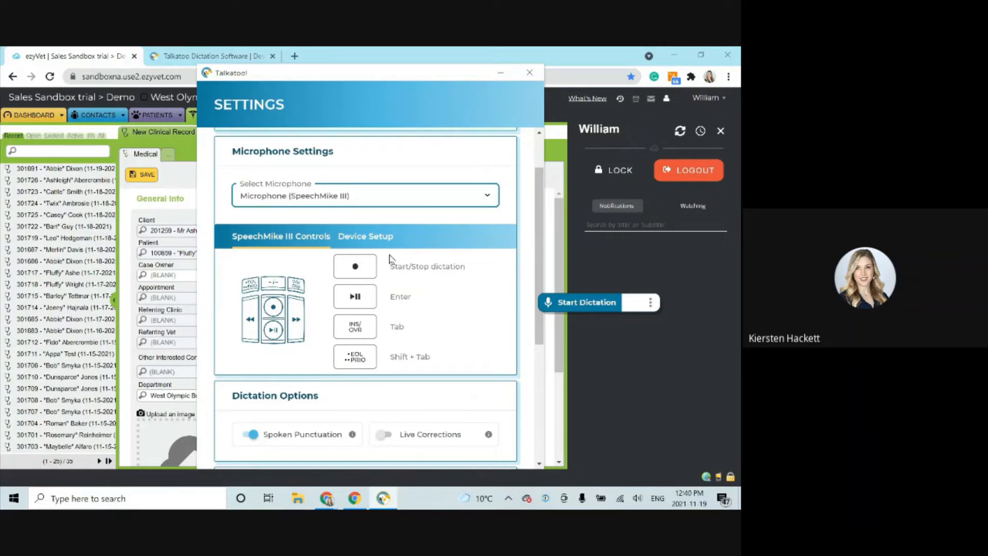
mouse_move(357, 370)
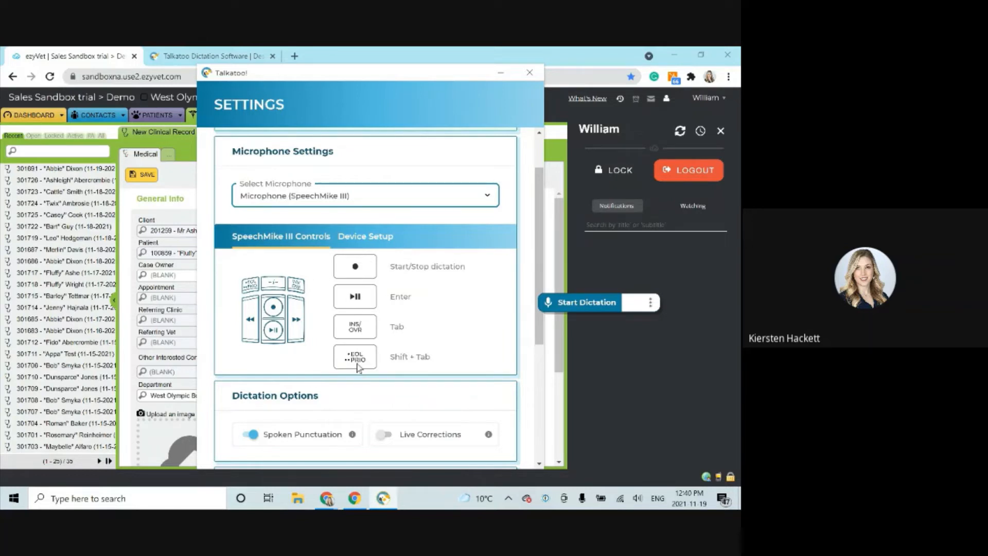
mouse_move(367, 271)
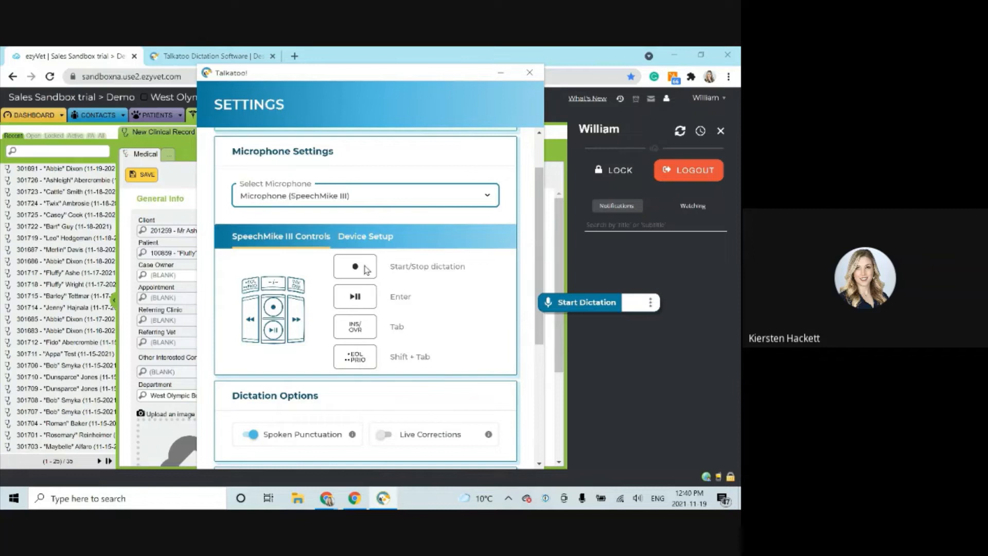
mouse_move(377, 277)
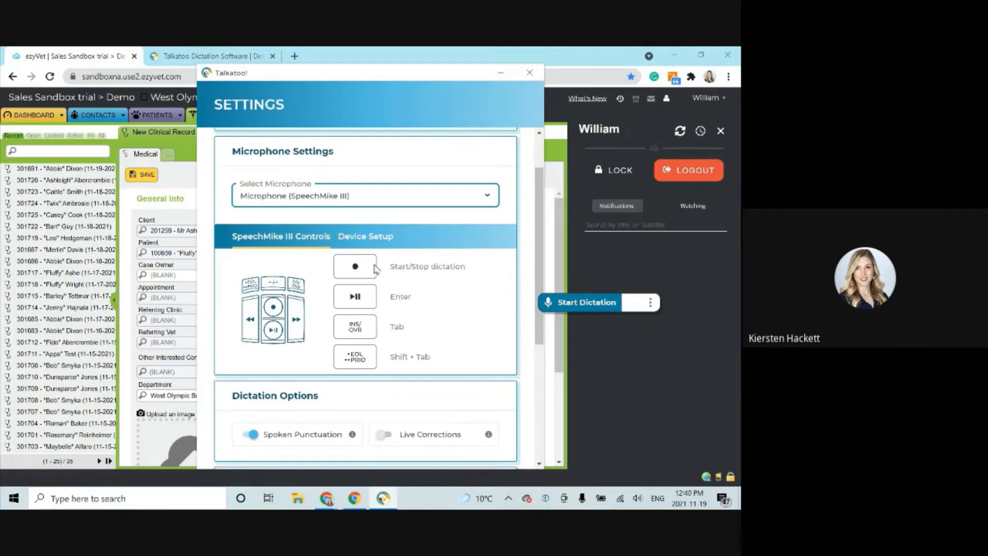
View the SpeechMike III Controls mappings for dictation, Enter, Tab and Shift+Tab.
left_click(580, 302)
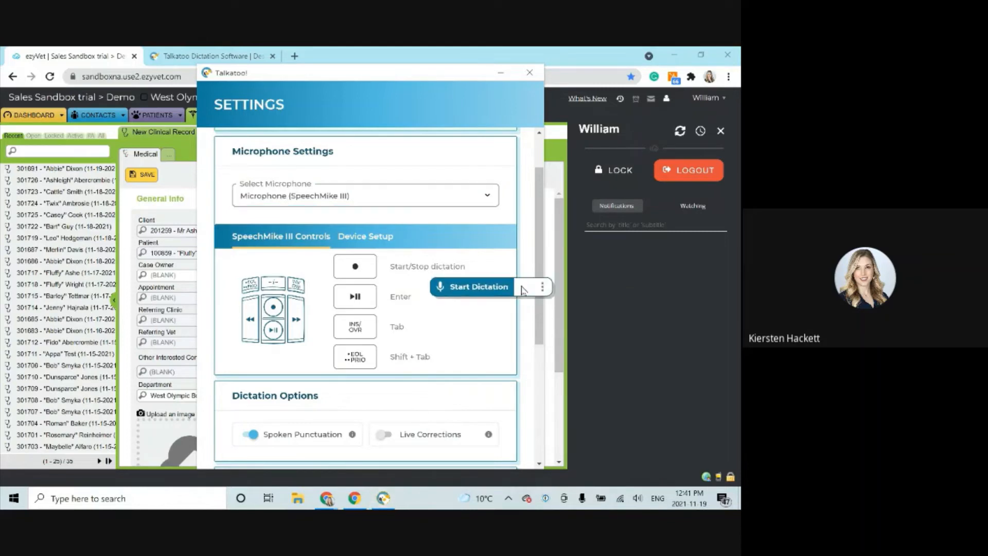
mouse_move(510, 277)
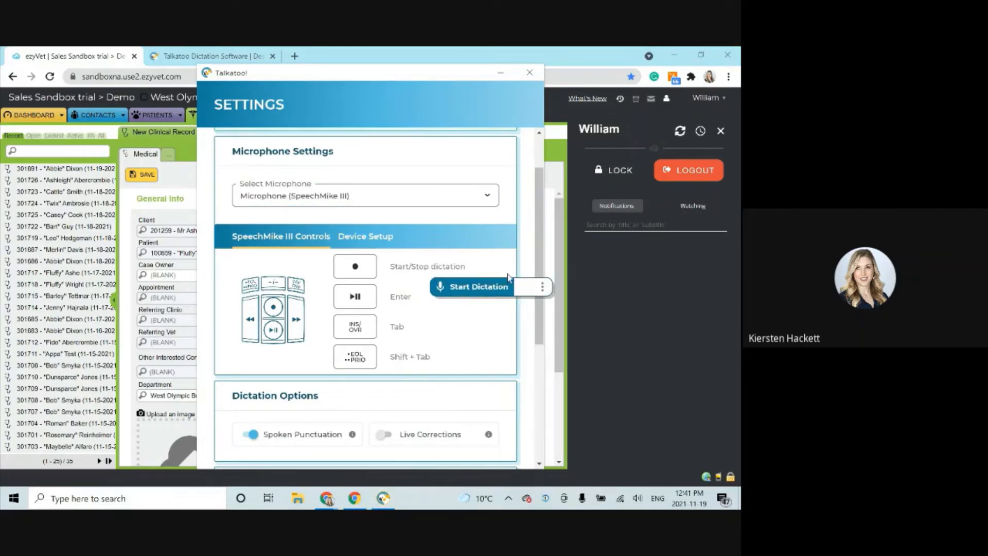
left_click(480, 287)
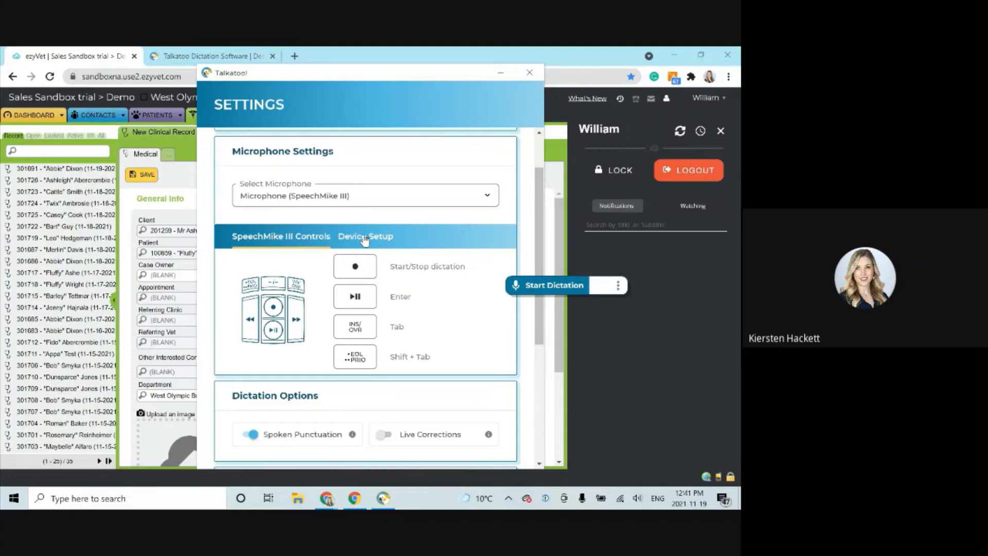
Review SpeechMike III device setup, dictation options, hotkeys and startup setting, then close settings.
left_click(366, 236)
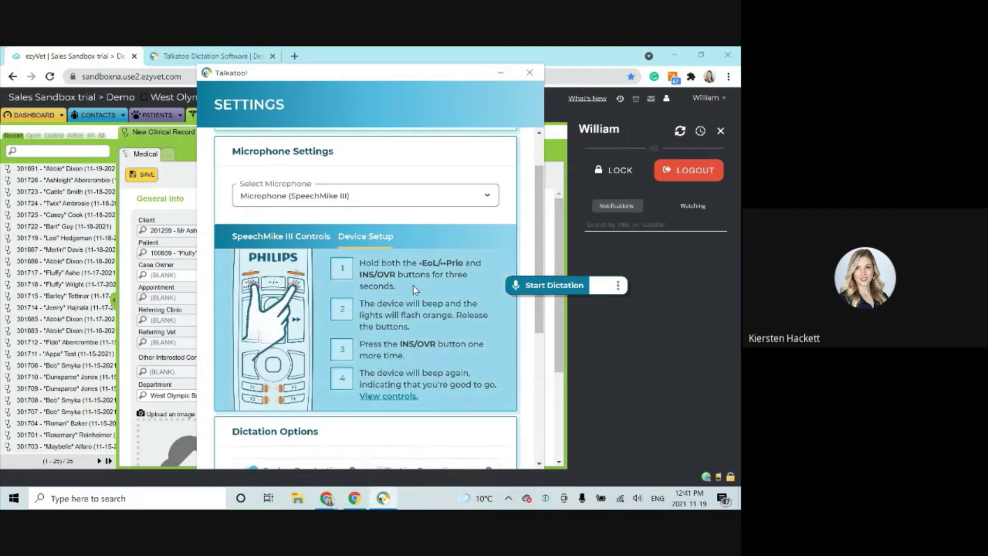
mouse_move(407, 259)
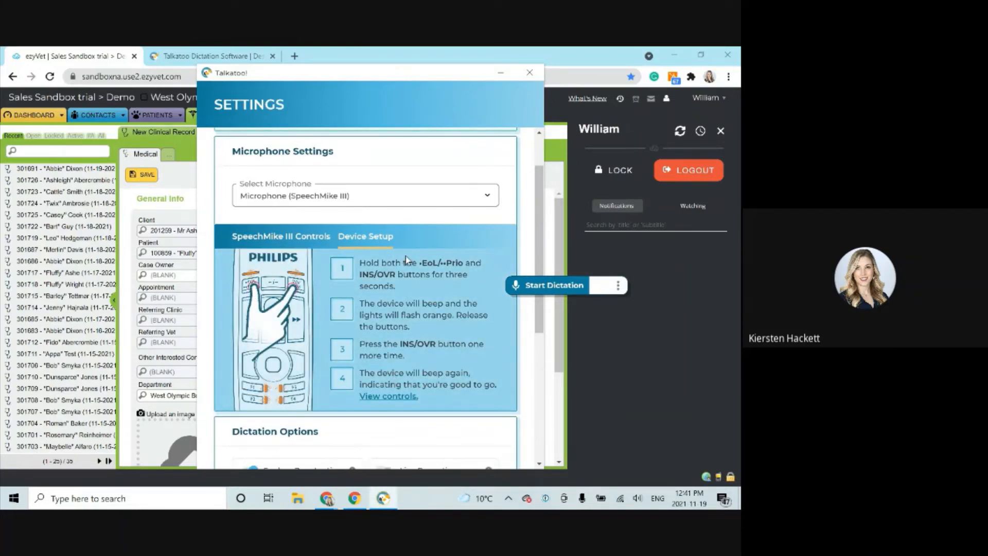
scroll("down", 3)
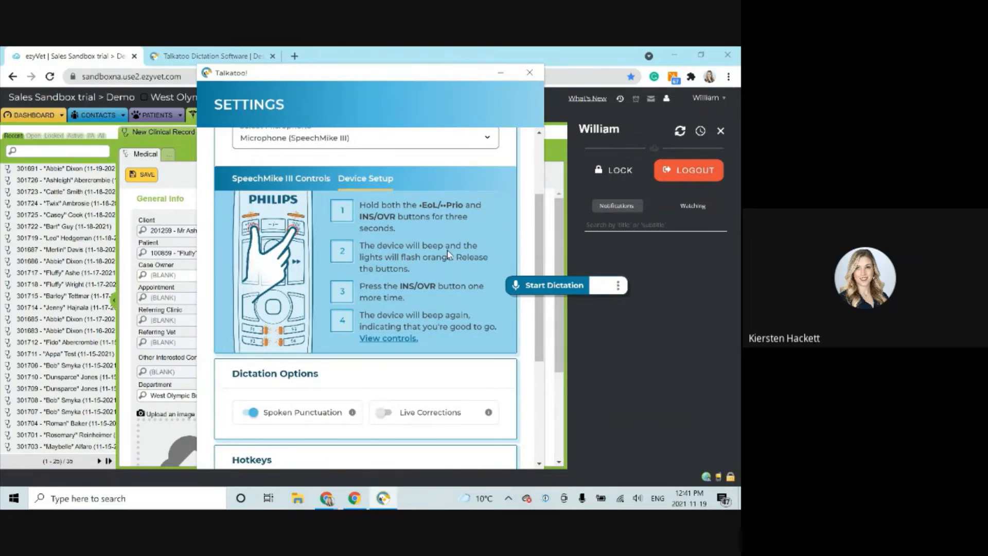
scroll("down", 3)
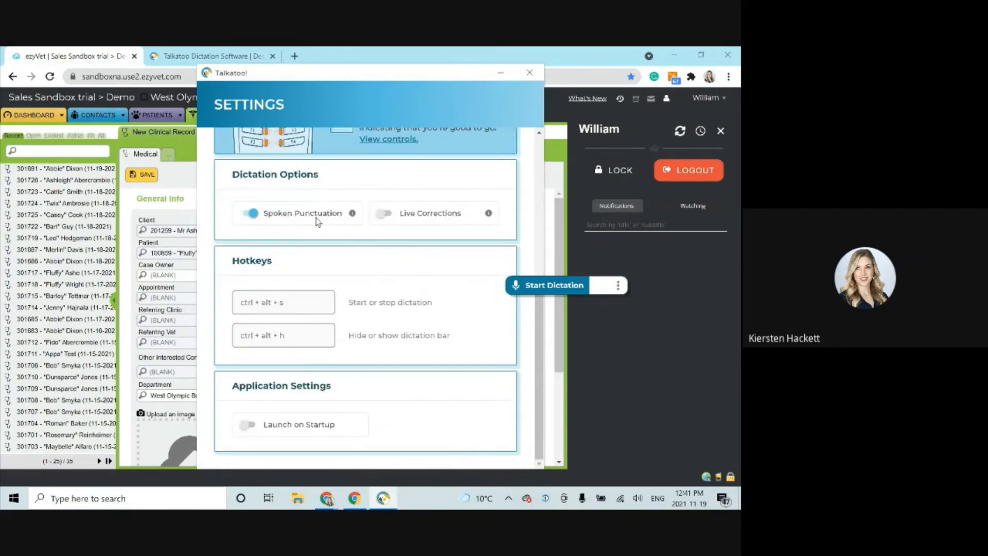
left_click(530, 72)
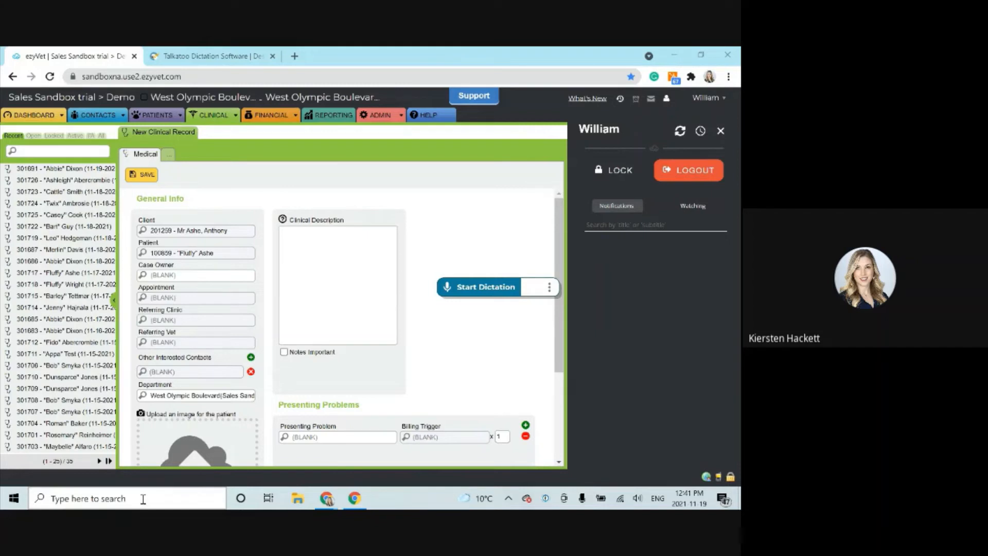
mouse_move(144, 504)
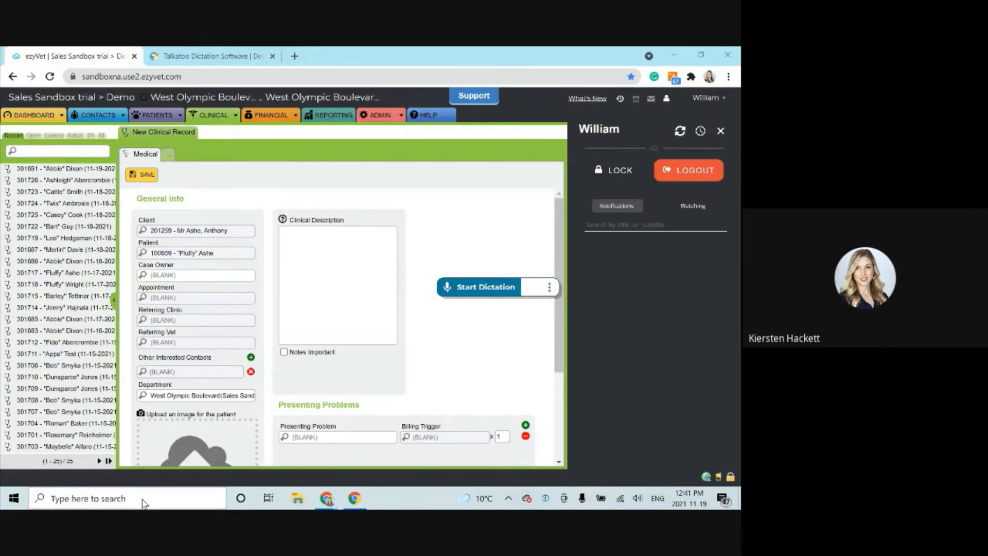
Search Windows for 'control Panel' over the ezyVet record.
type("control Panel")
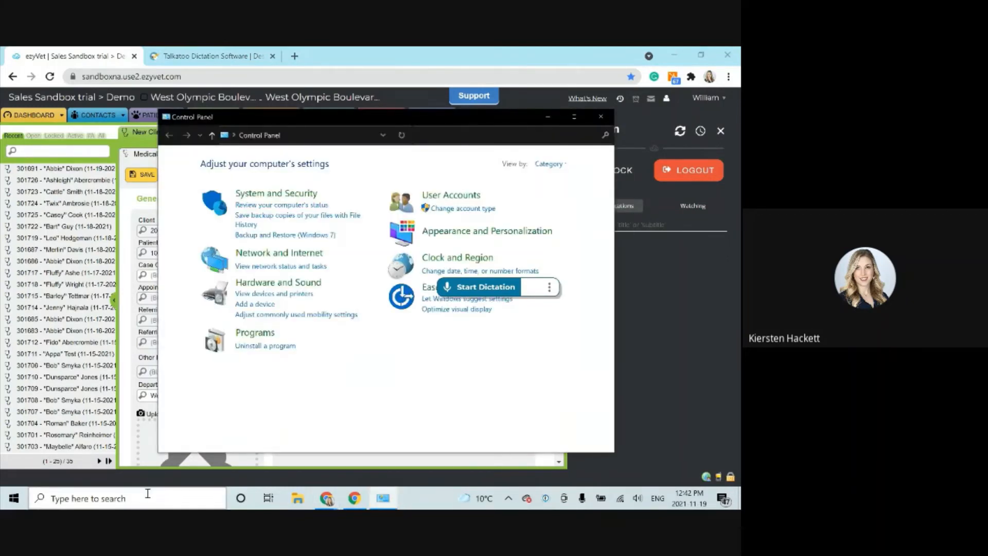
Launch Control Panel from search and go to Hardware and Sound, then Sound.
left_click(103, 498)
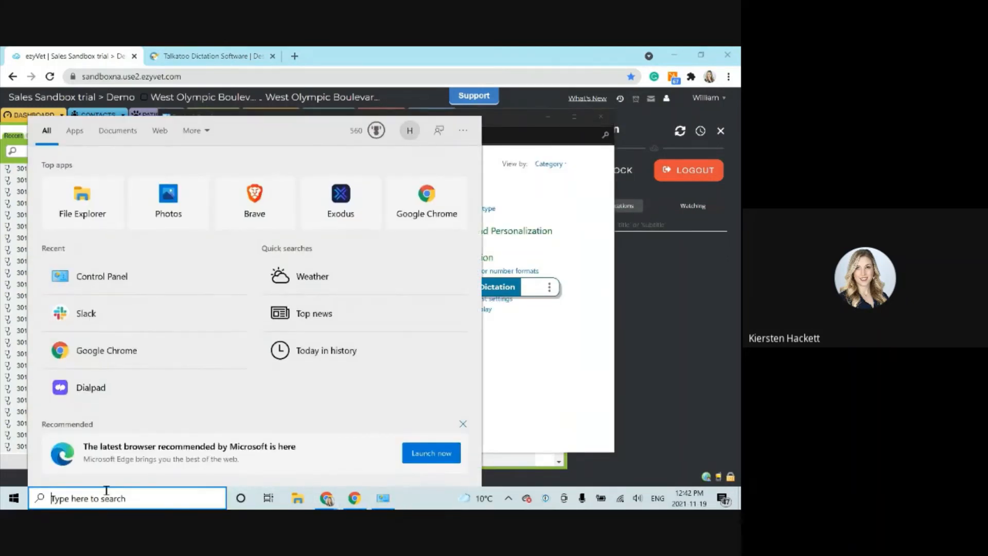
type("con")
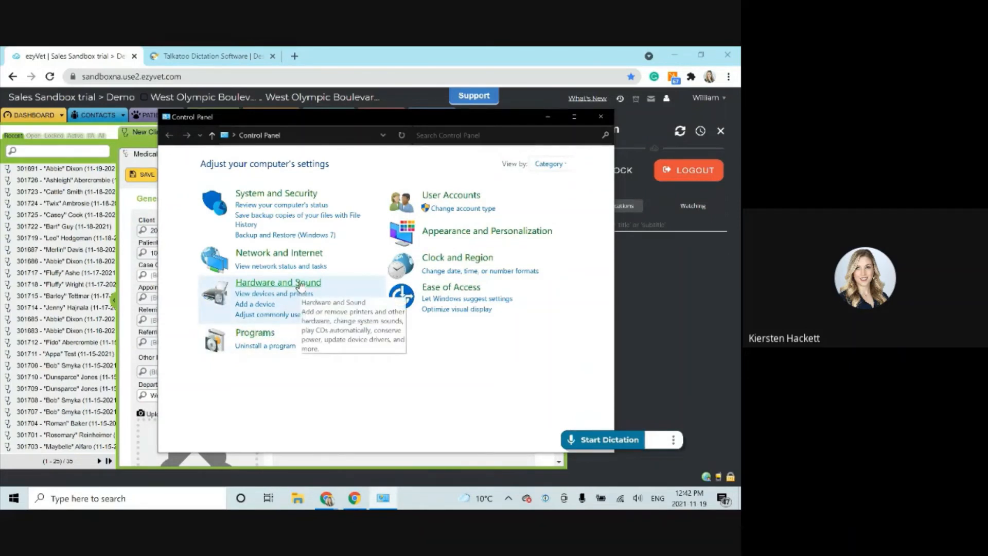
left_click(278, 283)
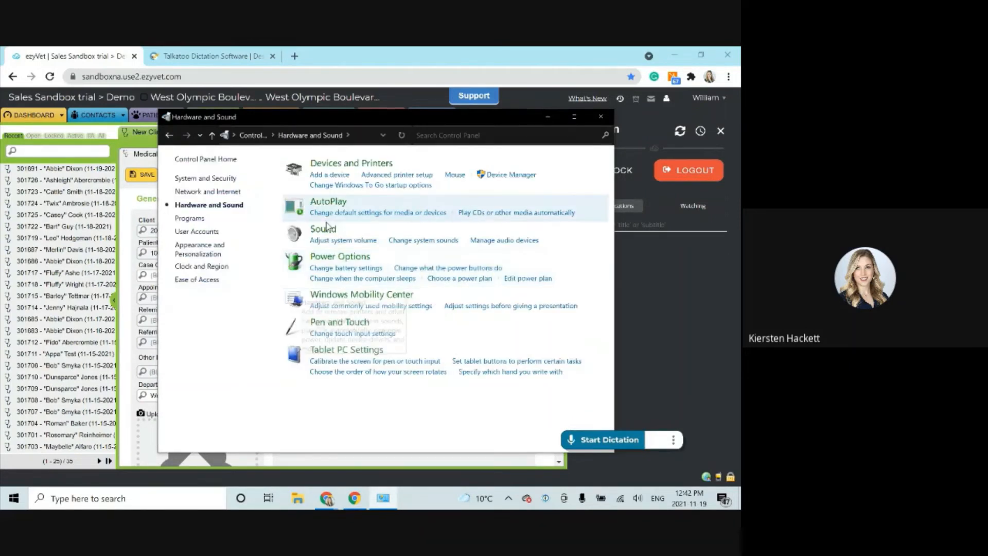
left_click(323, 229)
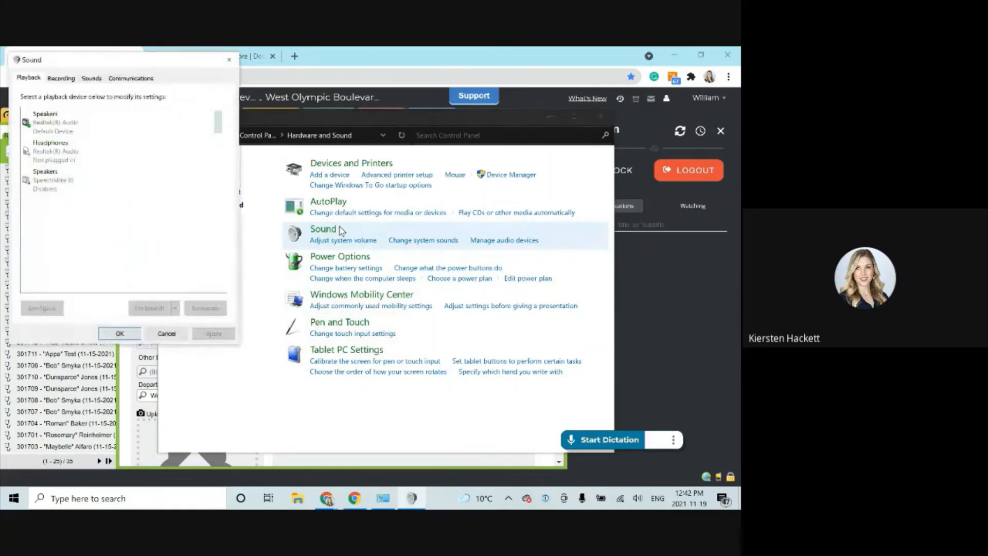
mouse_move(276, 166)
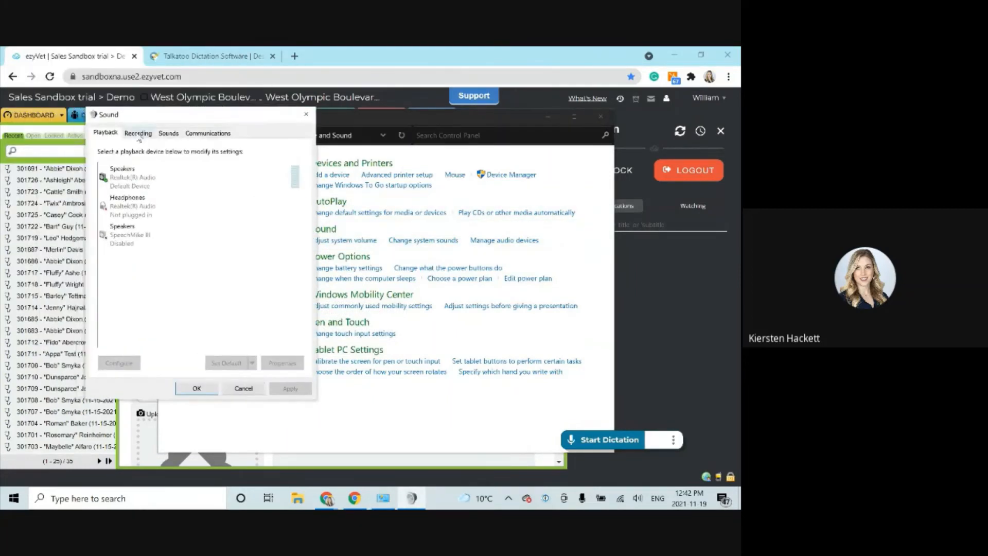
Set the Microphone (SpeechMike III) recording level to 56 and confirm with OK.
left_click(138, 134)
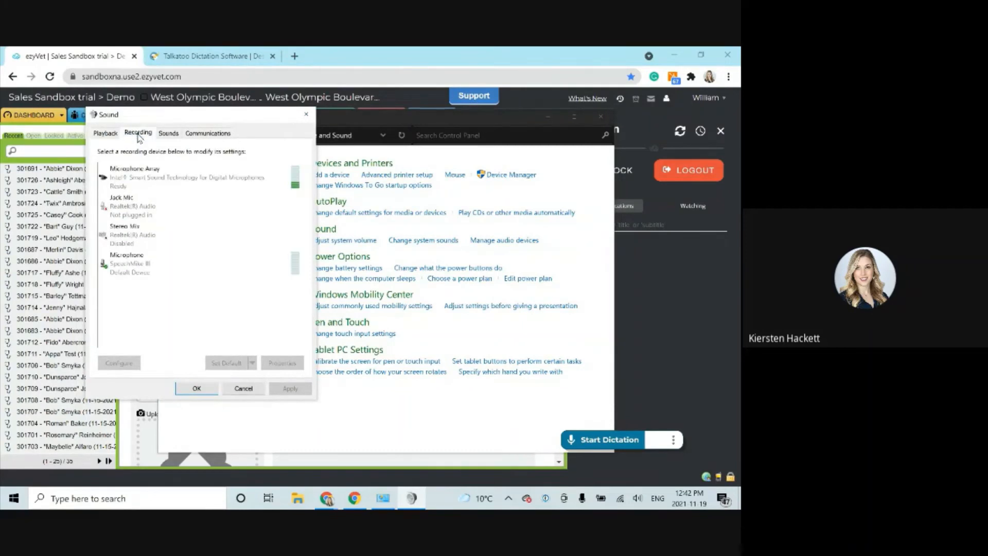
left_click(147, 264)
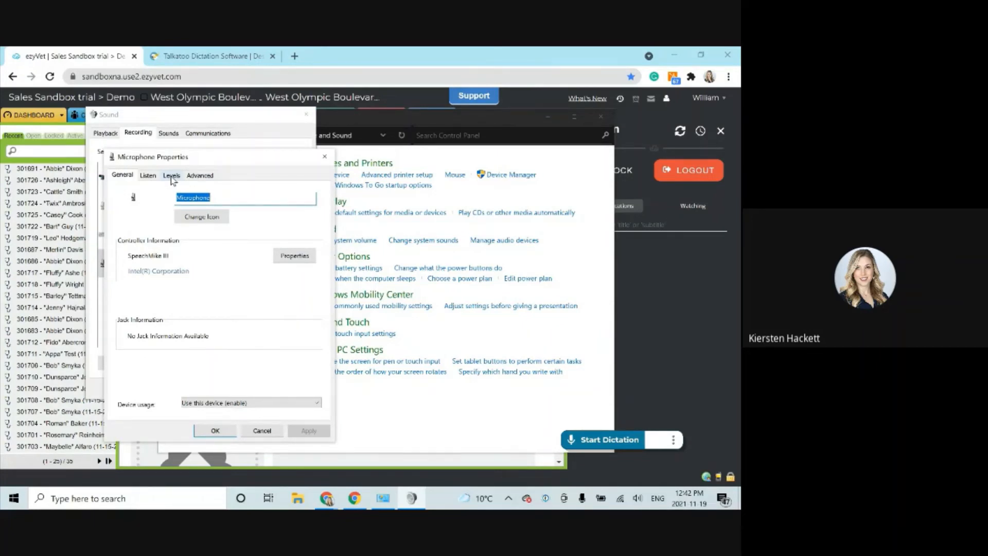
left_click(171, 175)
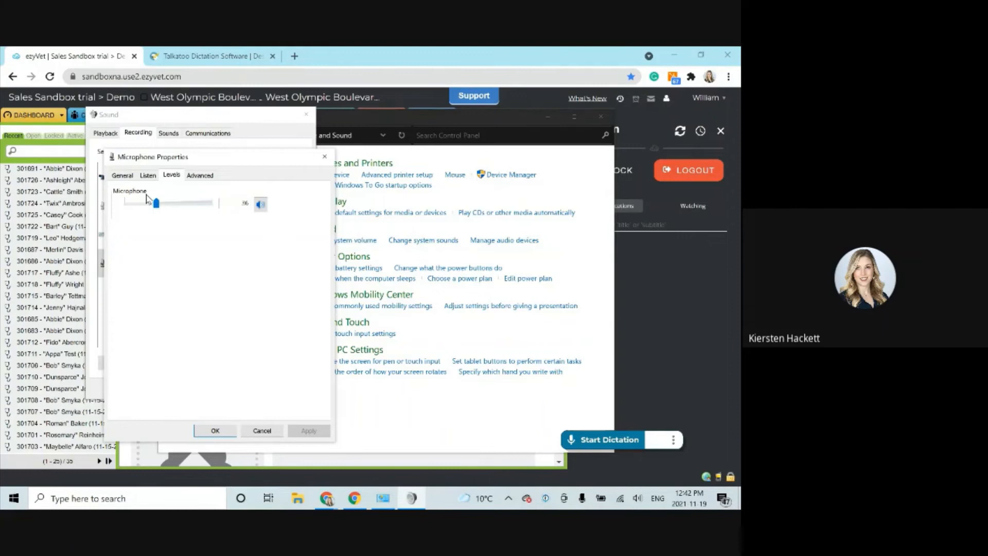
mouse_move(181, 235)
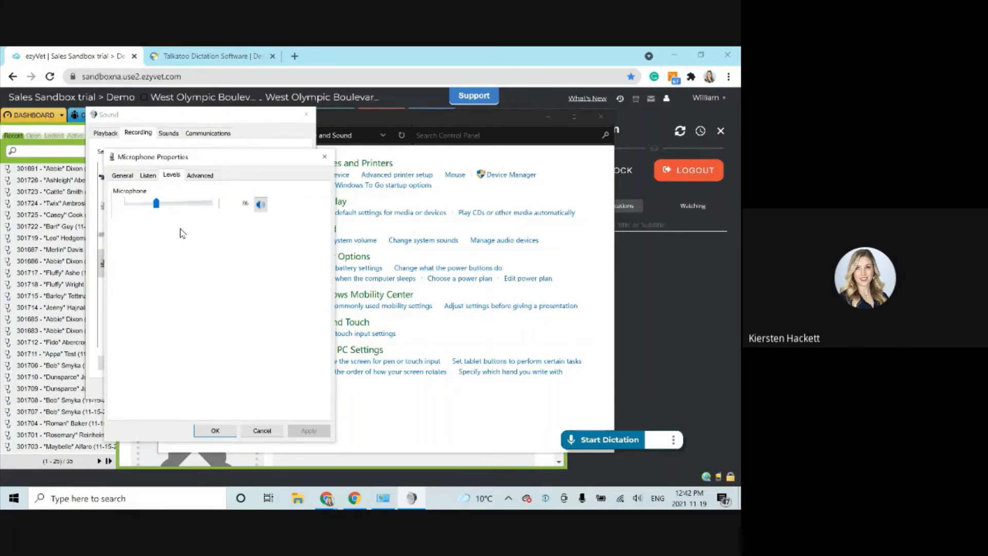
mouse_move(228, 220)
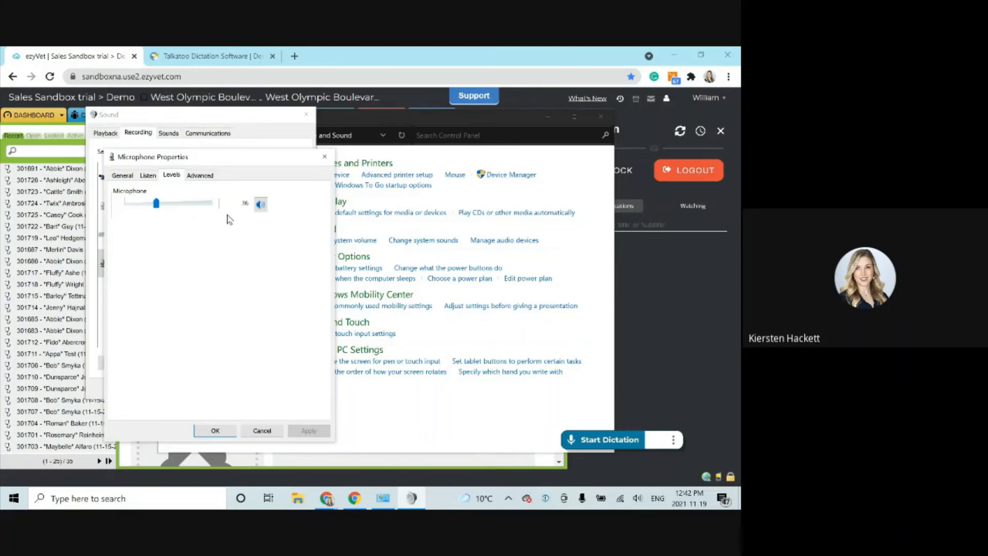
mouse_move(215, 431)
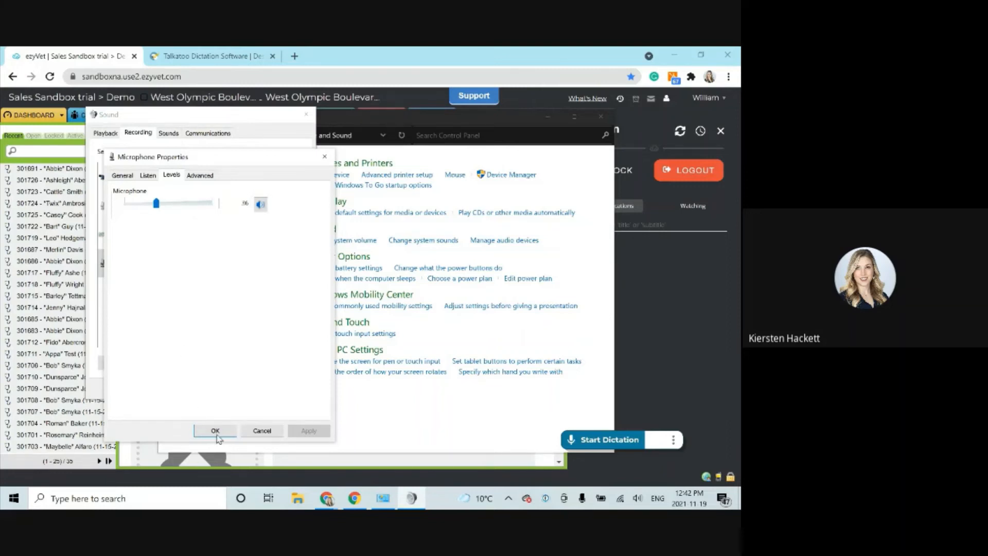
left_click(215, 431)
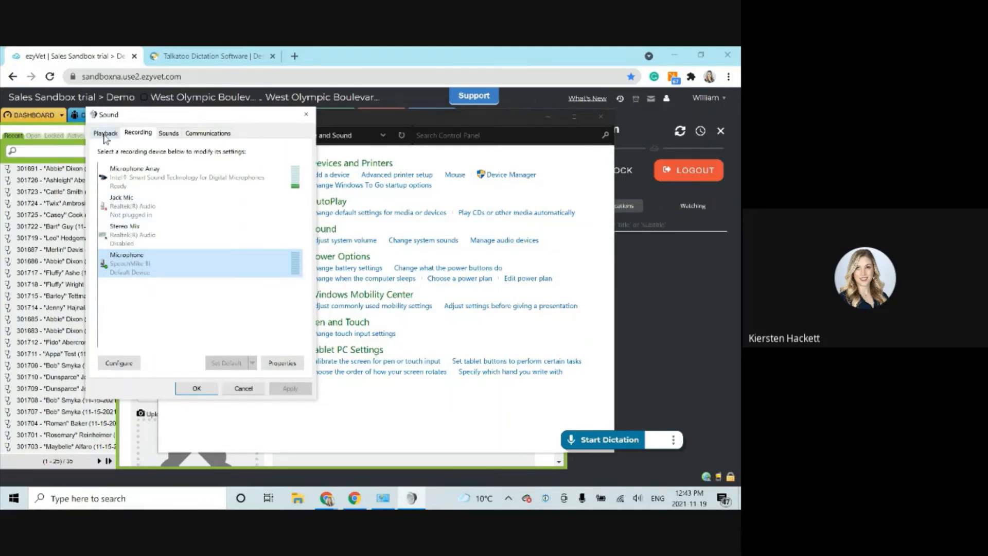
Check the disabled SpeechMike III speakers' options without changes, then close the Sound dialog.
left_click(105, 133)
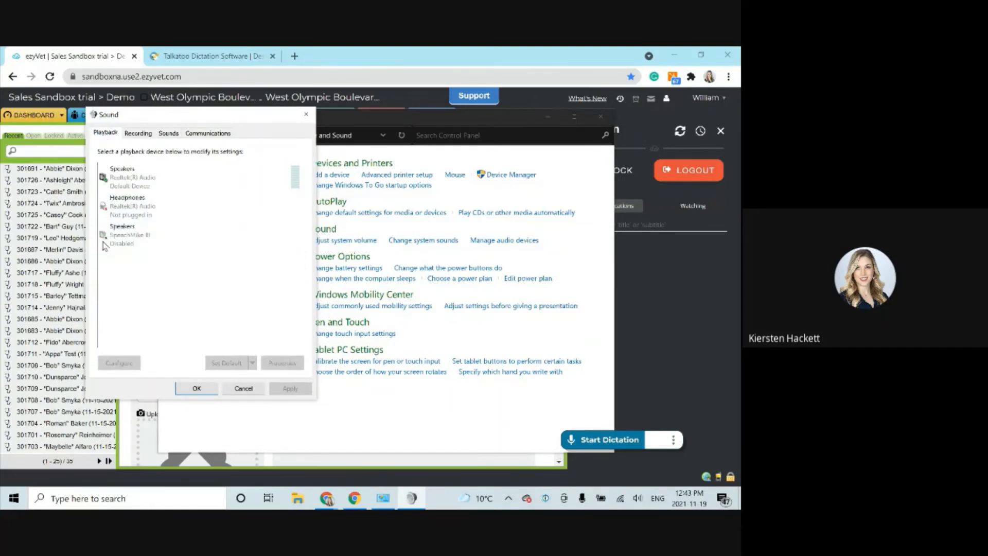
mouse_move(146, 338)
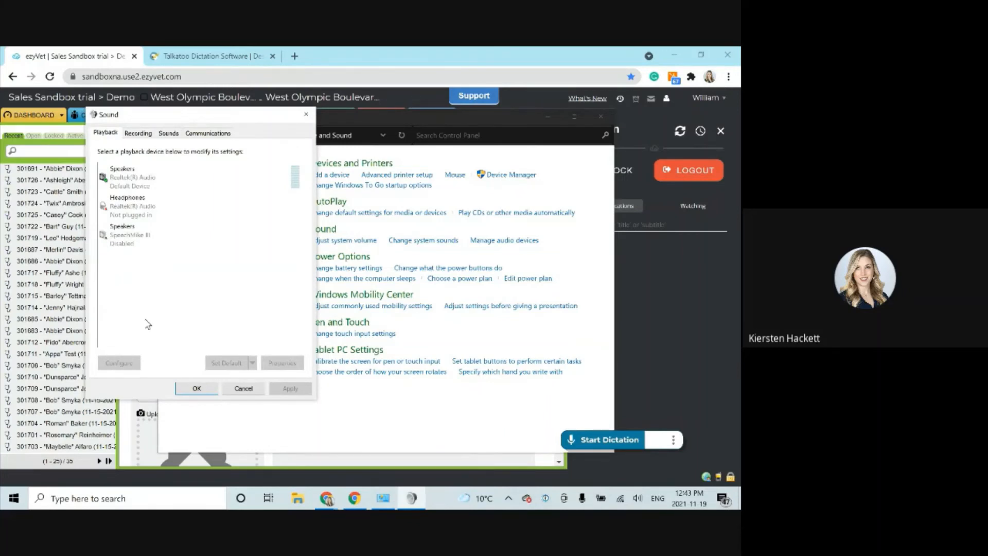
left_click(129, 234)
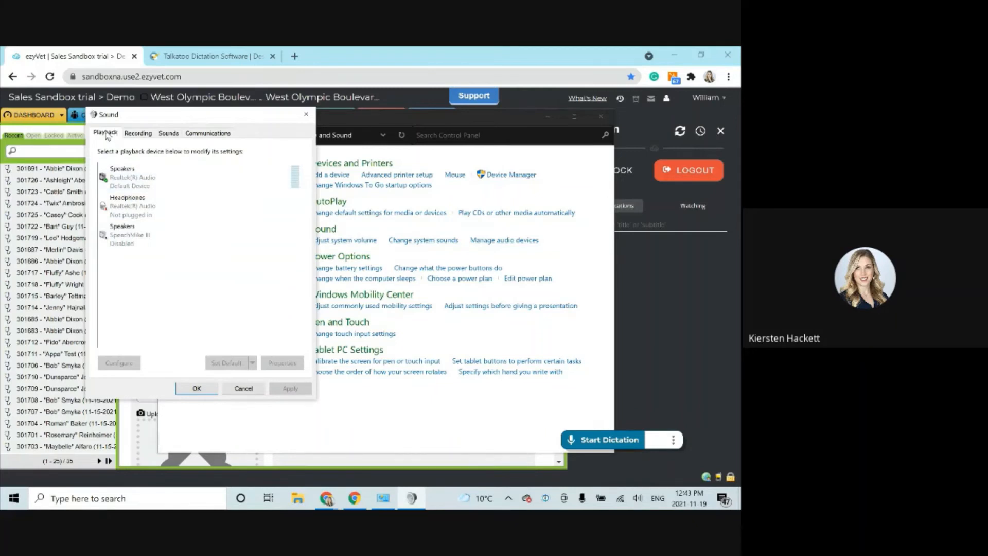
left_click(129, 235)
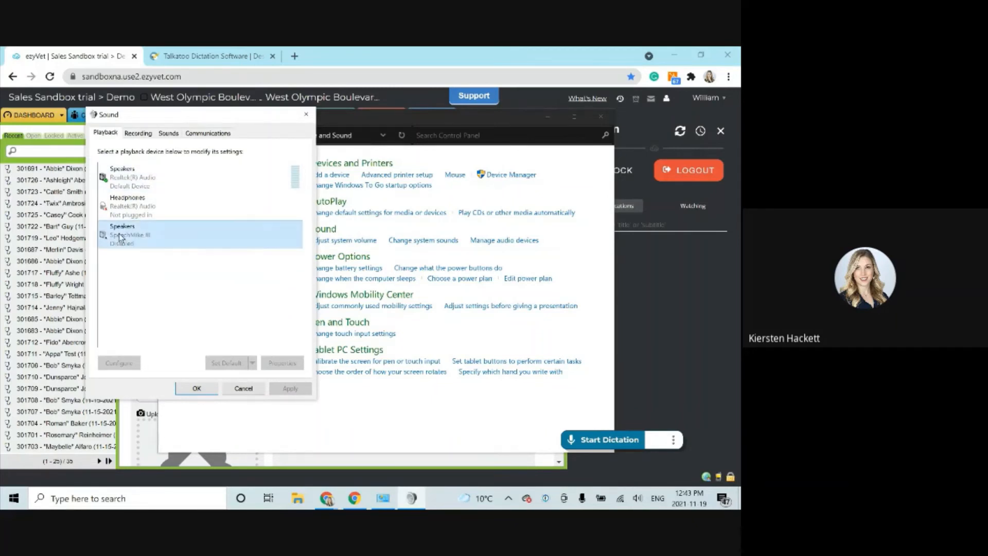
right_click(129, 236)
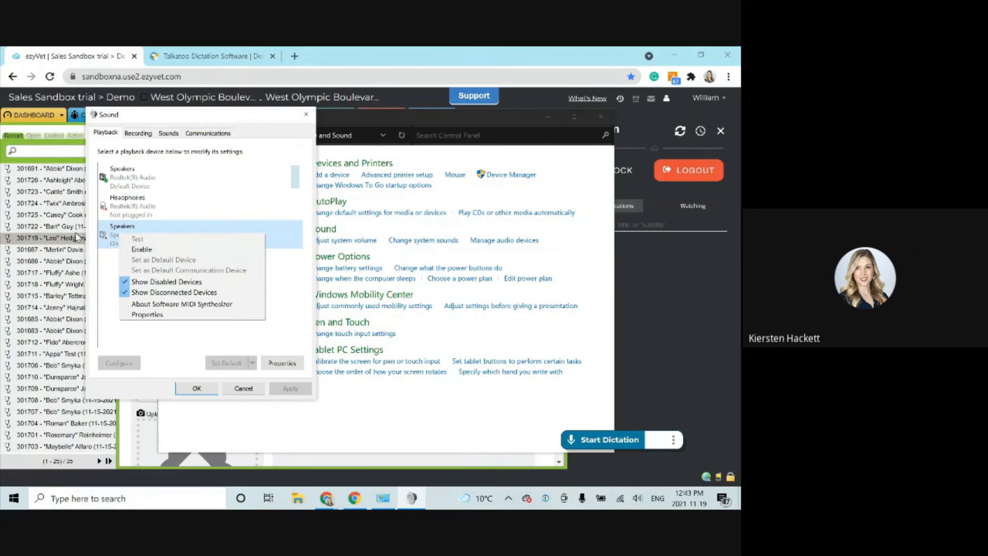
mouse_move(105, 278)
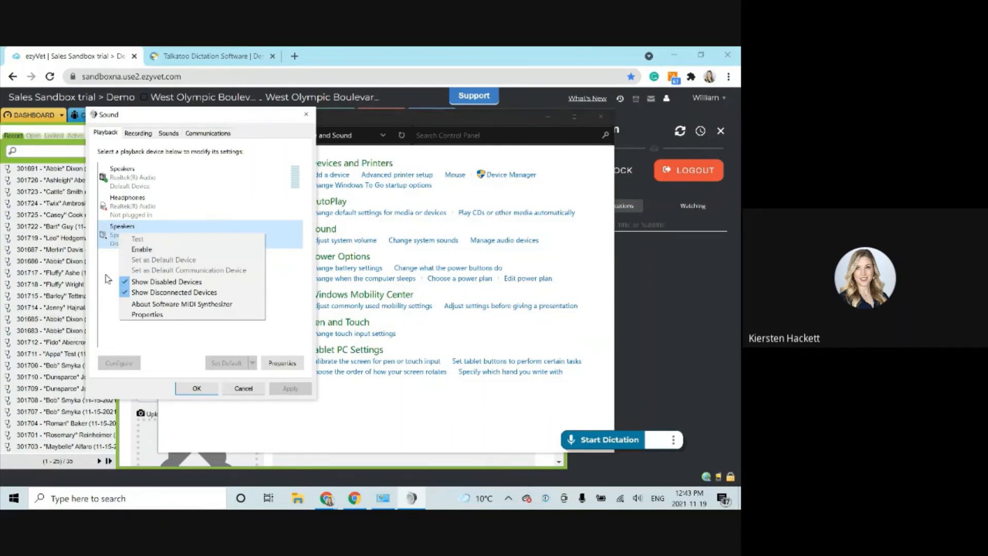
left_click(299, 258)
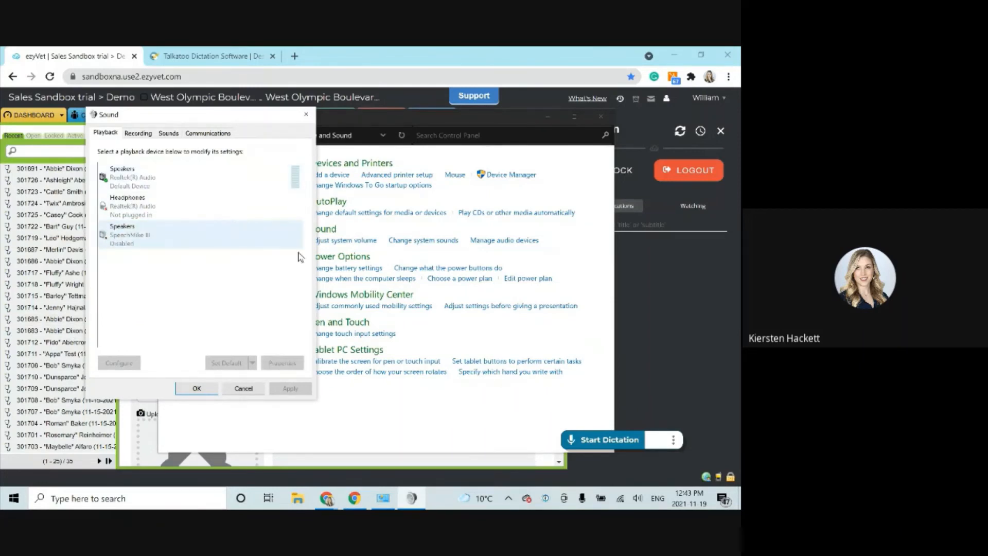
mouse_move(306, 114)
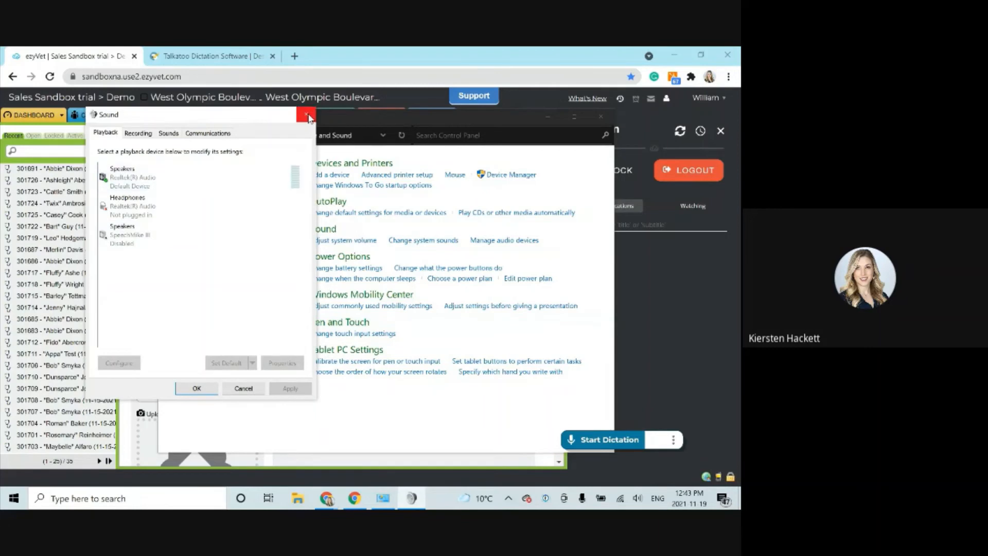
left_click(306, 113)
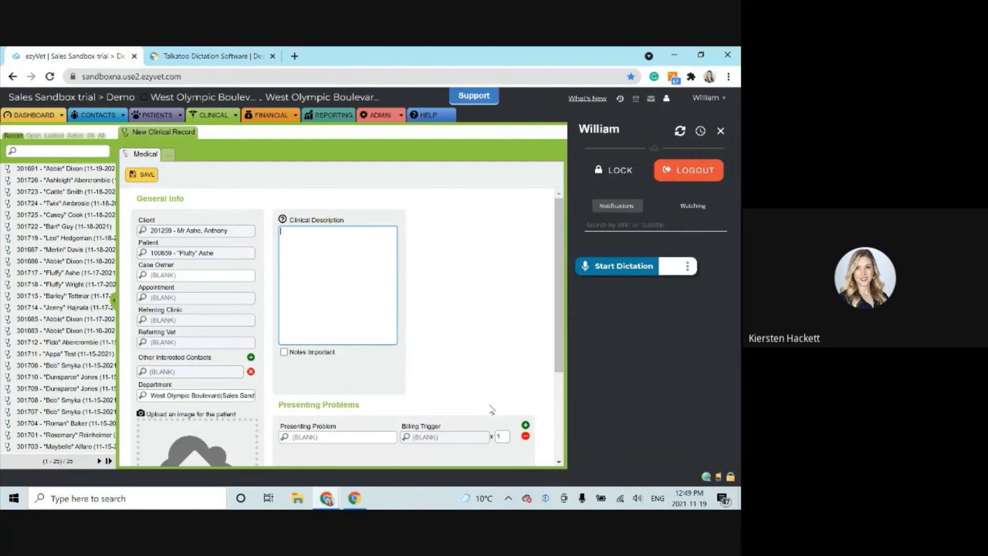
Dictate 'We administered cephas Olin.' into Clinical Description, then choose My Words.
left_click(624, 266)
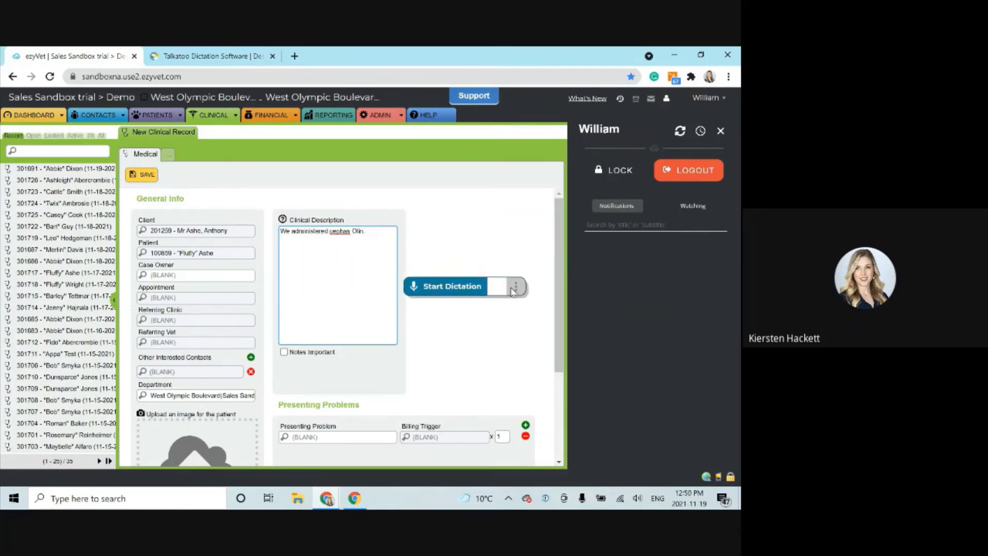
left_click(515, 286)
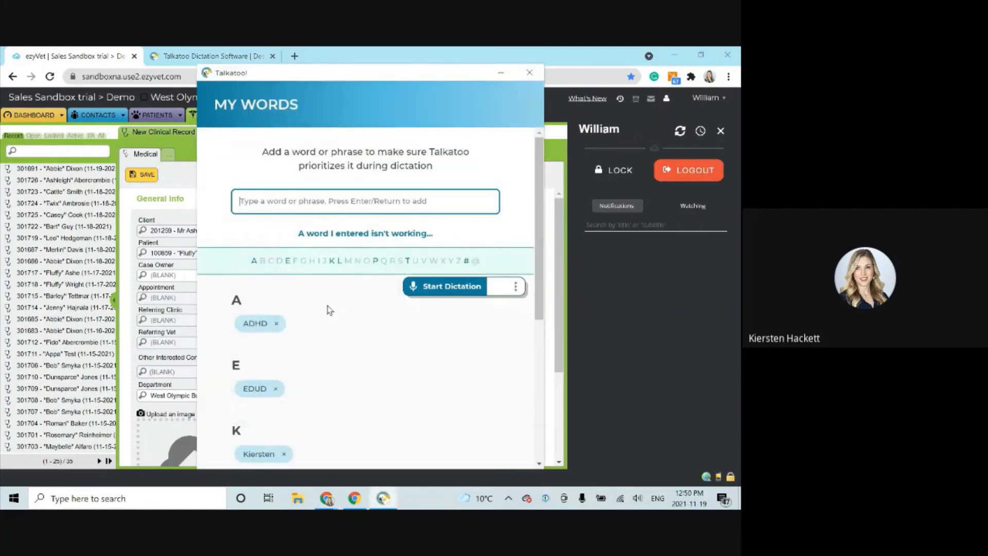
Add Cefazolin to My Words and go to the 'A word I entered isn't working' form.
type("Cai")
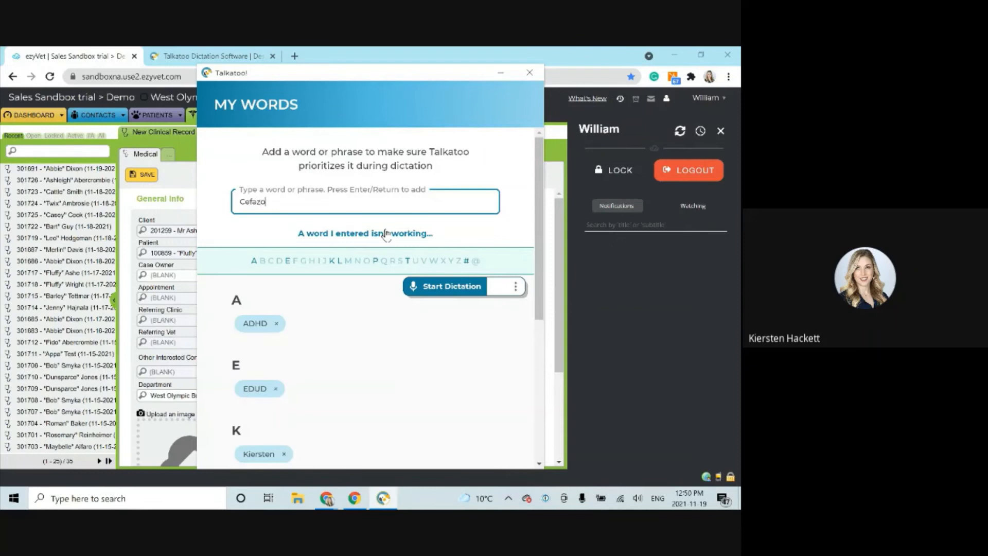
key("Enter")
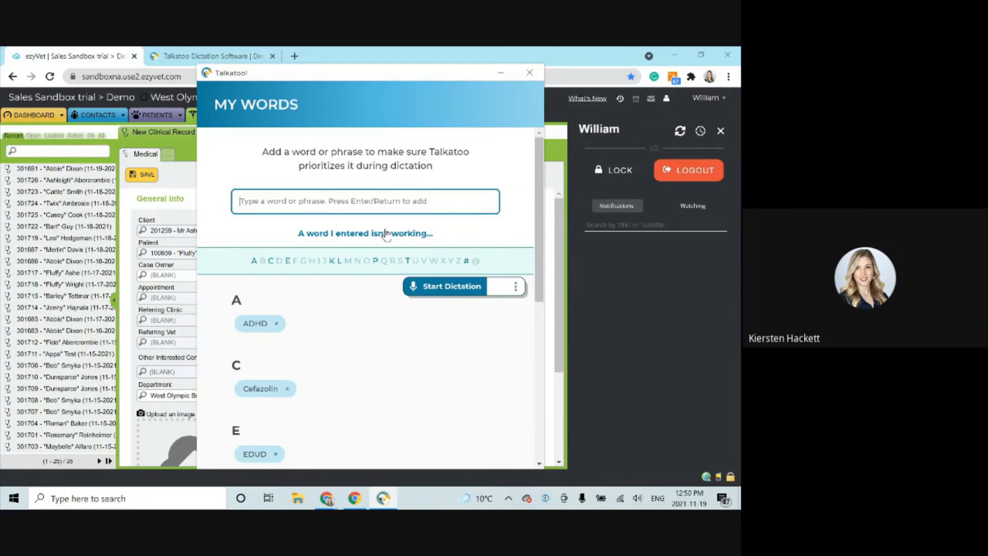
mouse_move(369, 236)
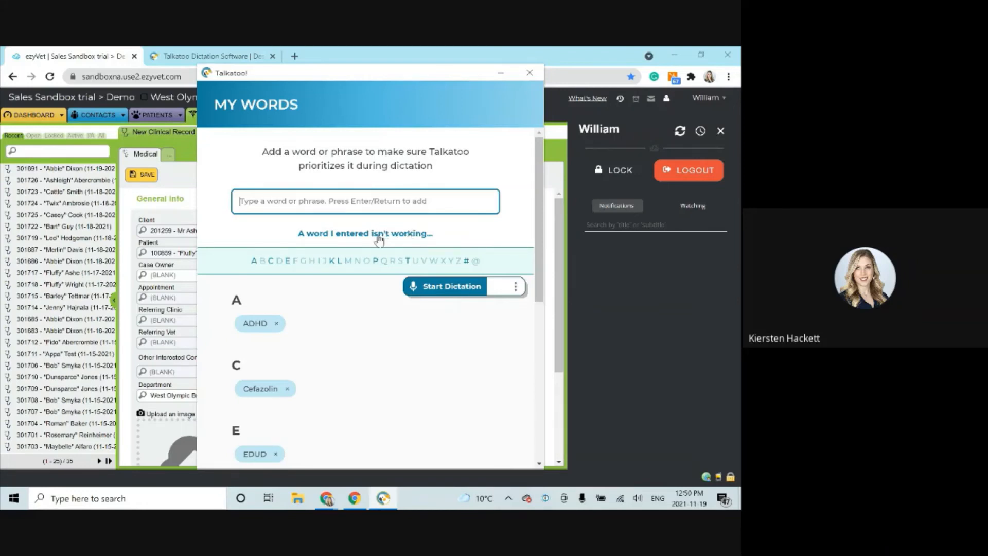
left_click(529, 72)
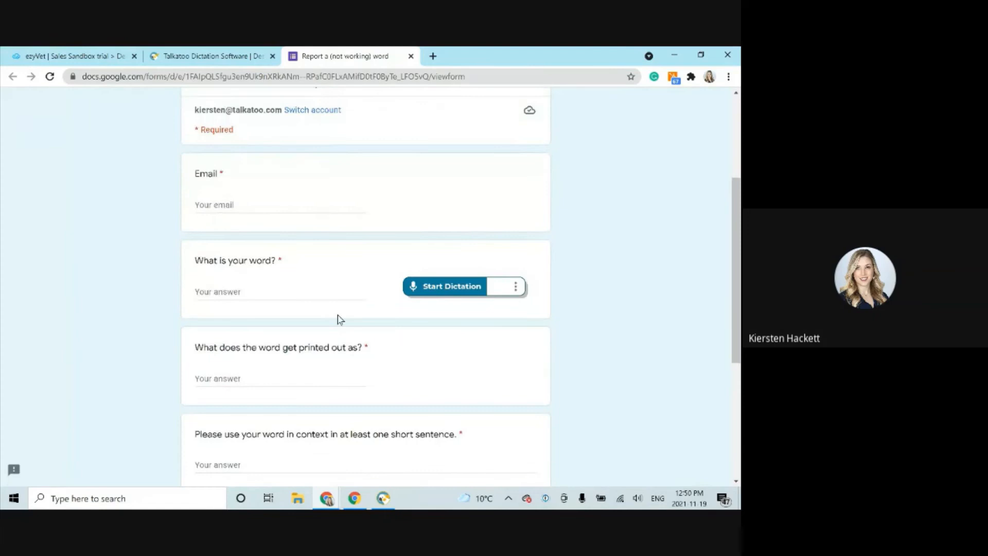
Switch to the Talkatoo website tab, then back to the ezyVet record tab.
left_click(208, 57)
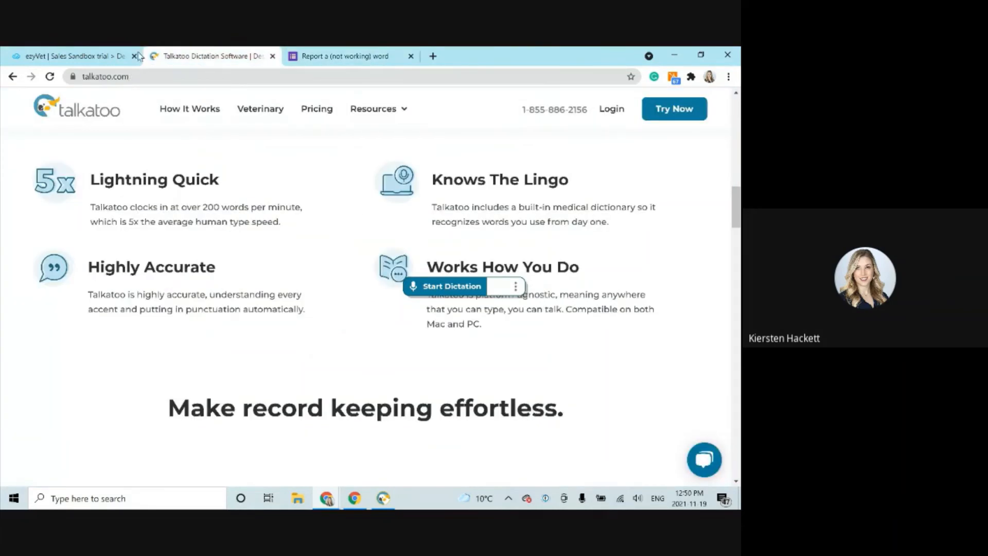
left_click(73, 56)
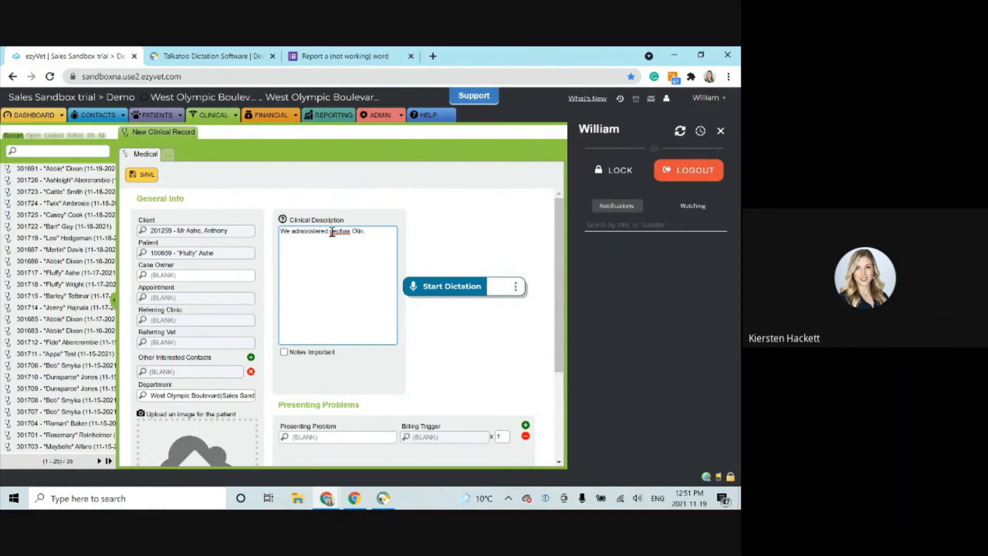
Select 'cephas Olin', re-dictate it as Cefazolin, and reopen the Talkatoo options menu.
double_click(339, 231)
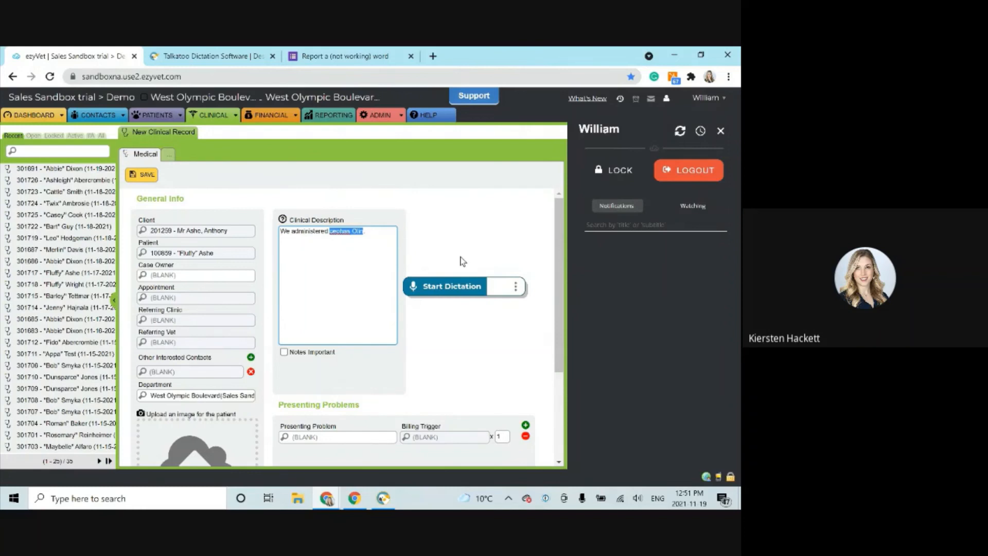
mouse_move(475, 251)
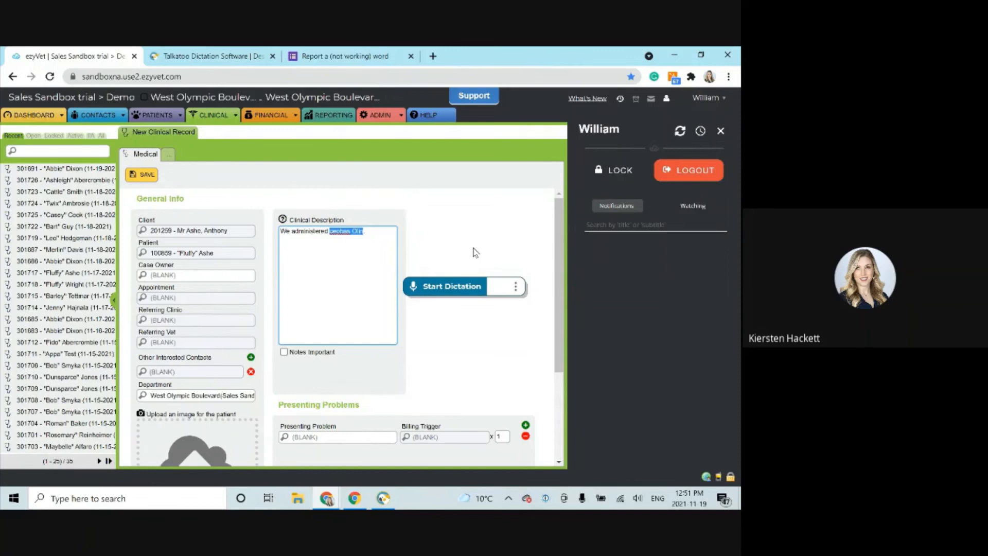
left_click(445, 286)
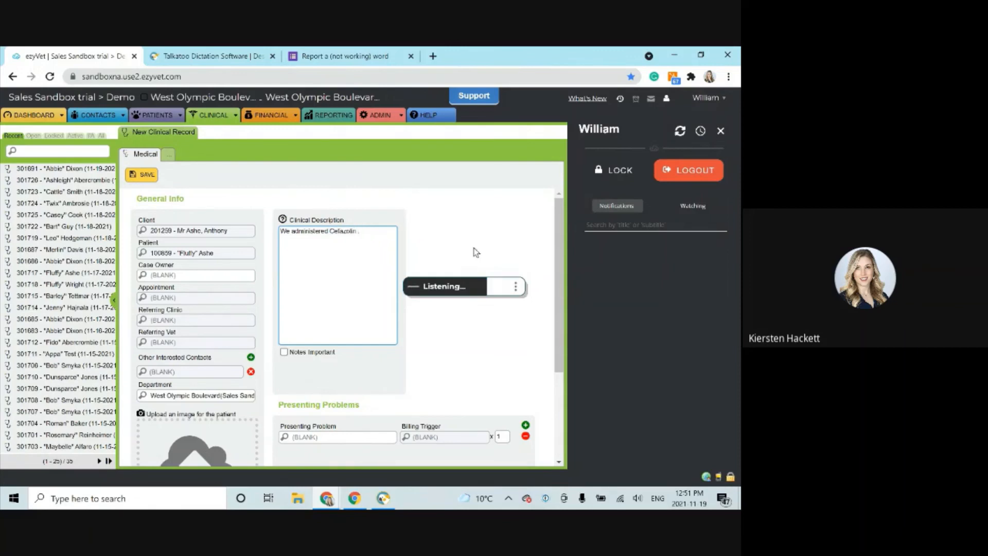
type("Cefazolin Cefazolin")
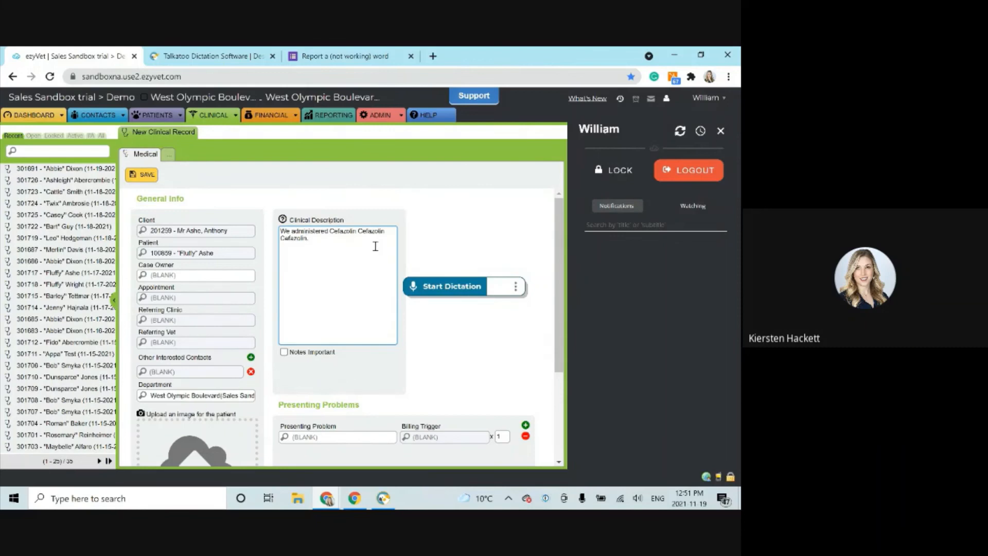
left_click(515, 286)
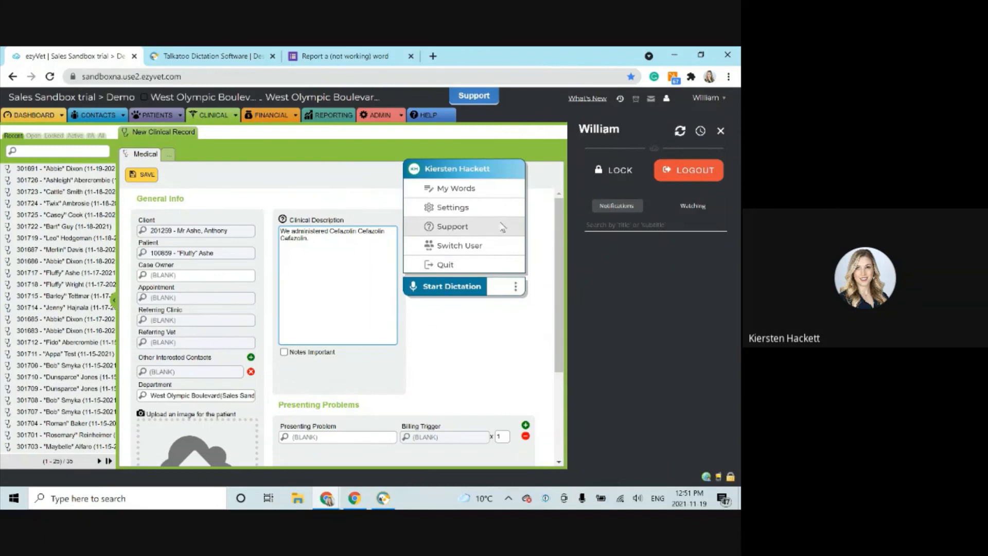
Choose Support from the Talkatoo menu and follow 'Check our Knowledge Base'.
left_click(451, 227)
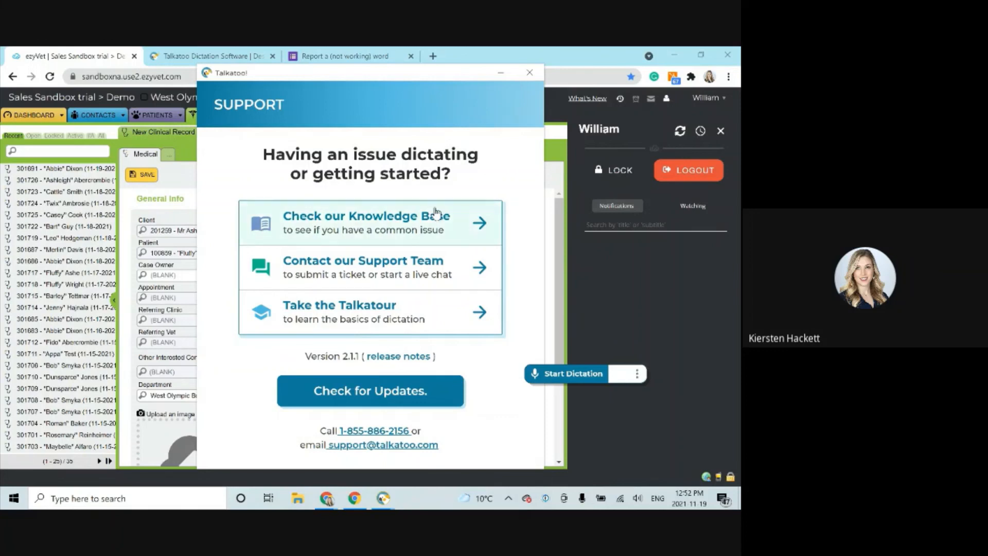
left_click(370, 222)
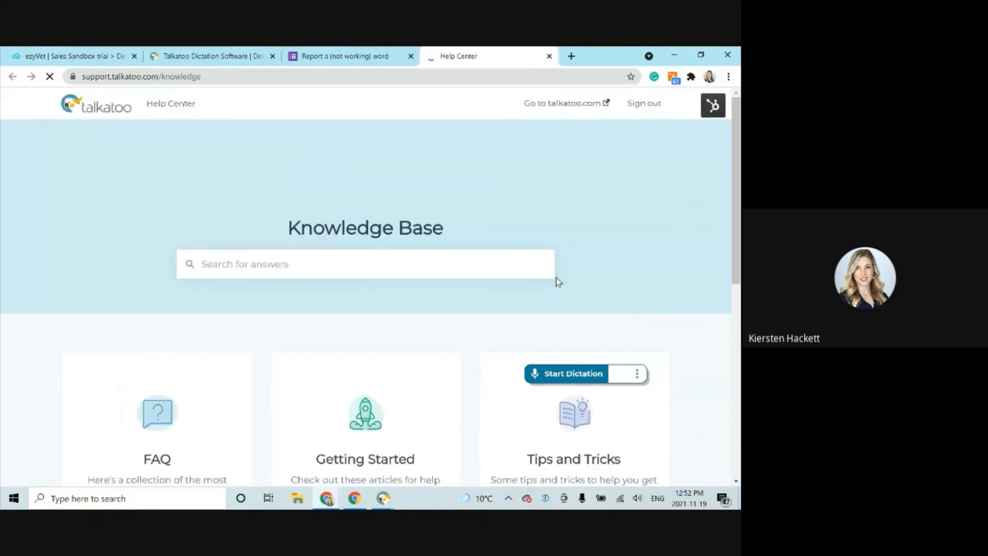
Open the Getting Started section in the Talkatoo Help Center and browse its article list.
left_click(365, 459)
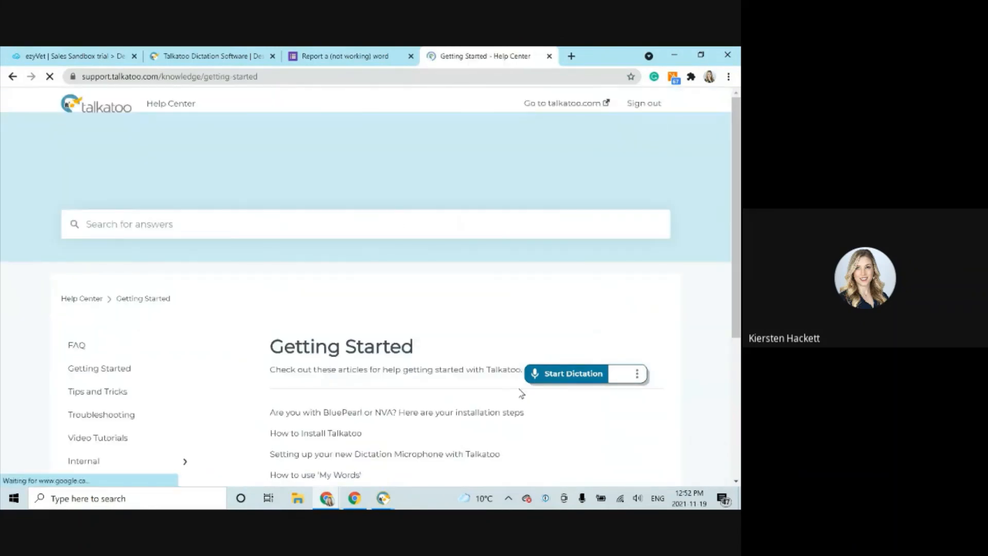
scroll("down", 3)
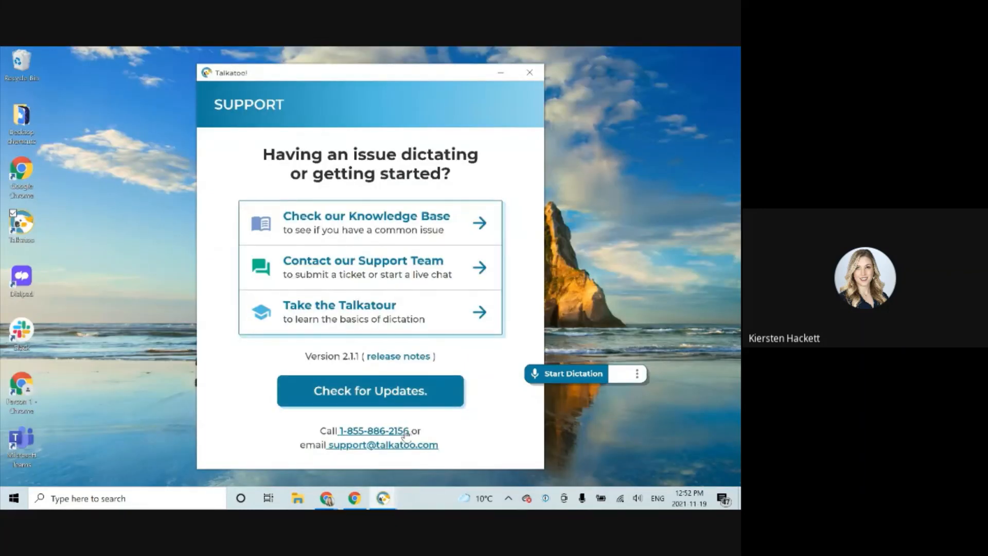
mouse_move(451, 445)
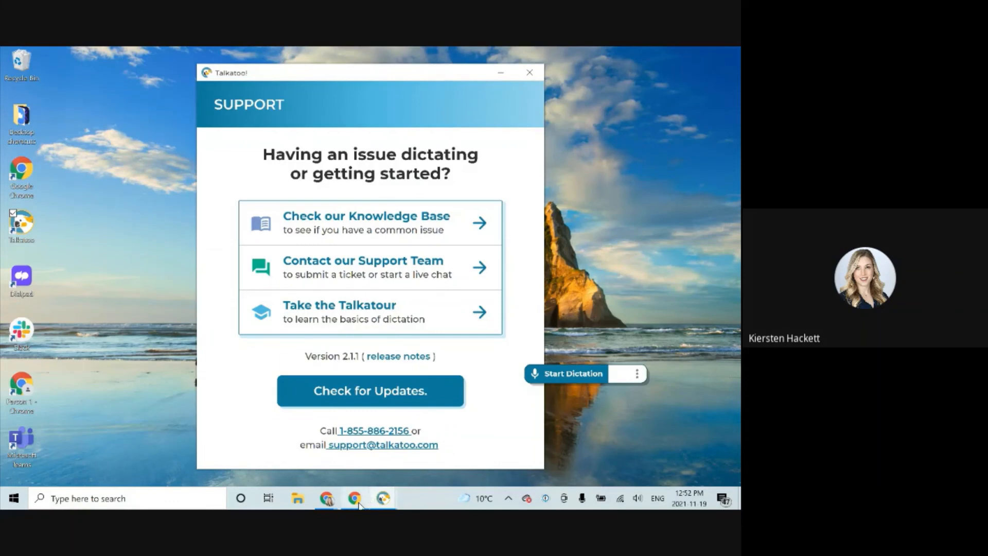
mouse_move(353, 500)
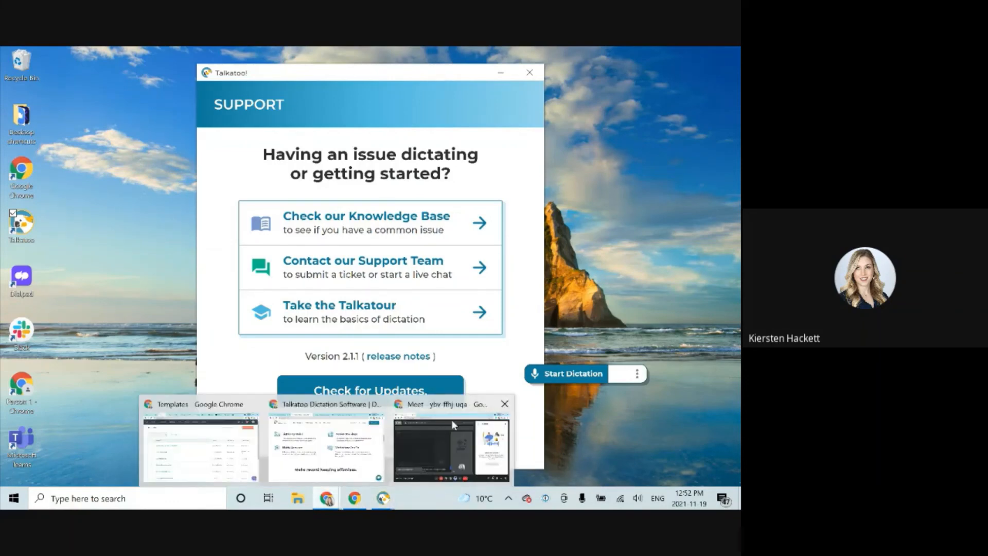